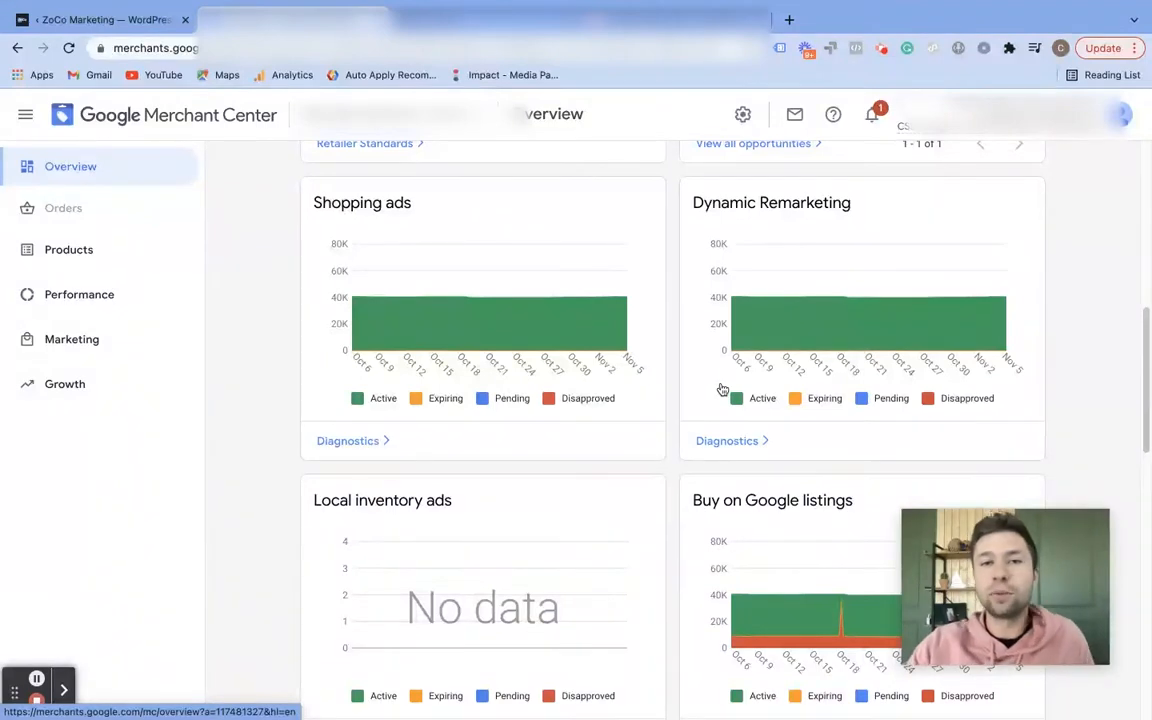
{"action": "mouse_move", "coordinate": [684, 385]}
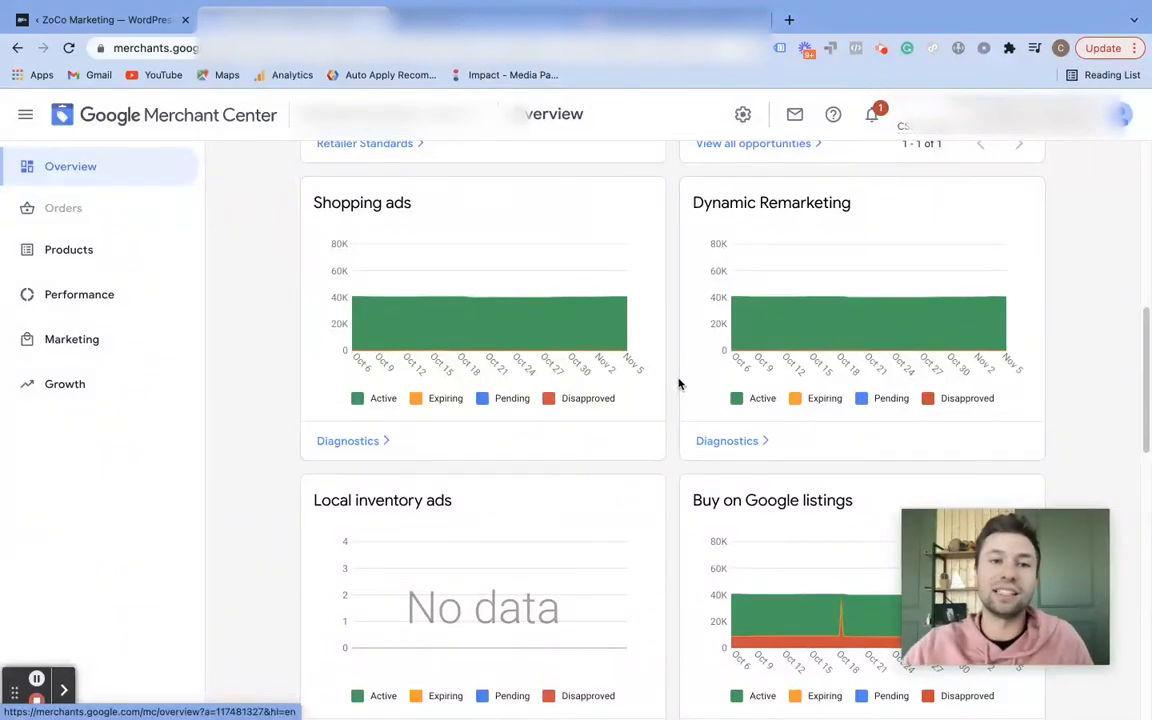
{"action": "mouse_move", "coordinate": [666, 378]}
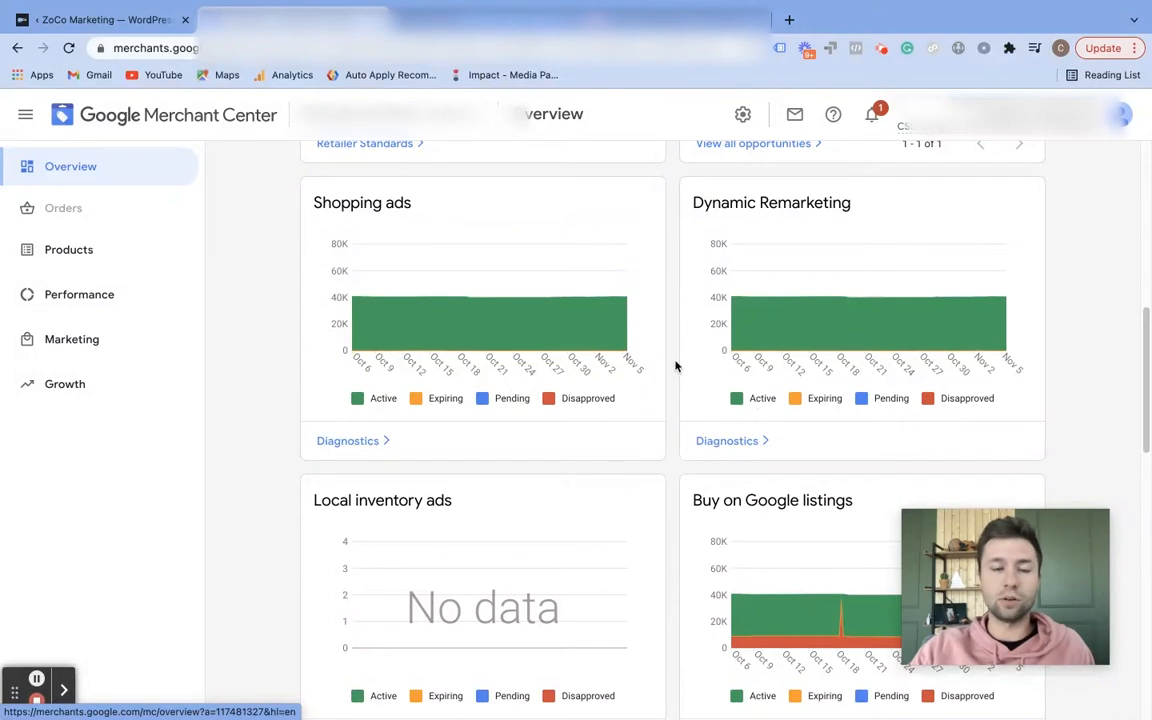
{"action": "mouse_move", "coordinate": [637, 457]}
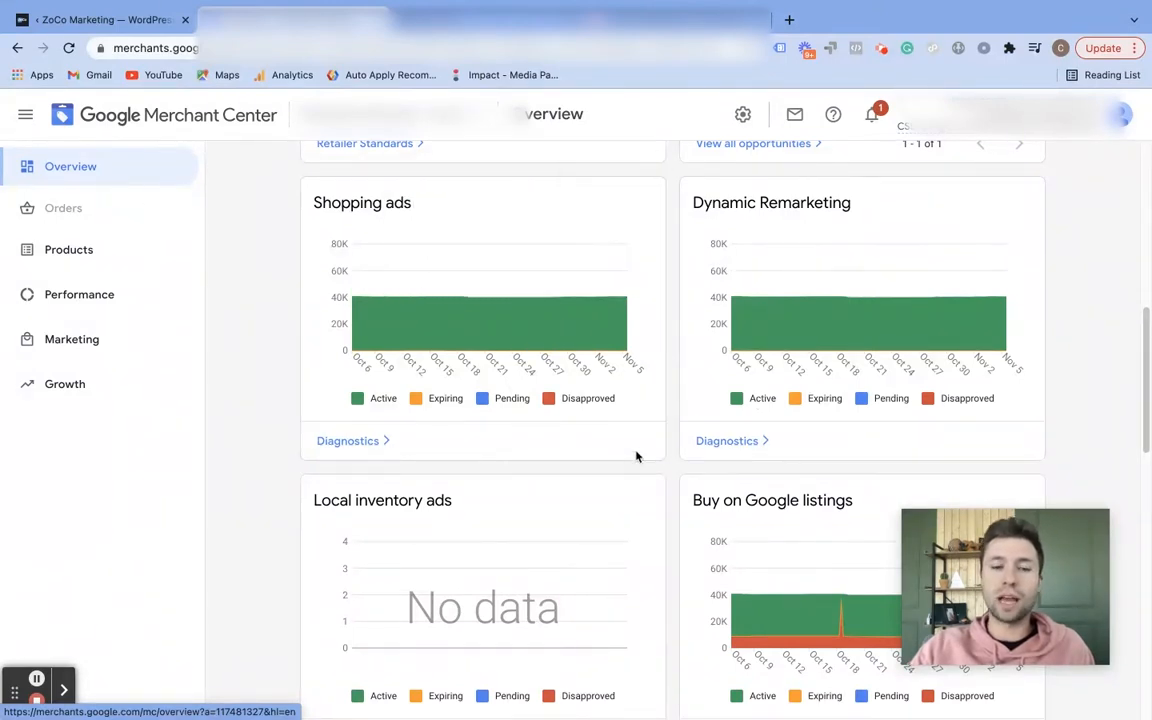
{"action": "mouse_move", "coordinate": [302, 183]}
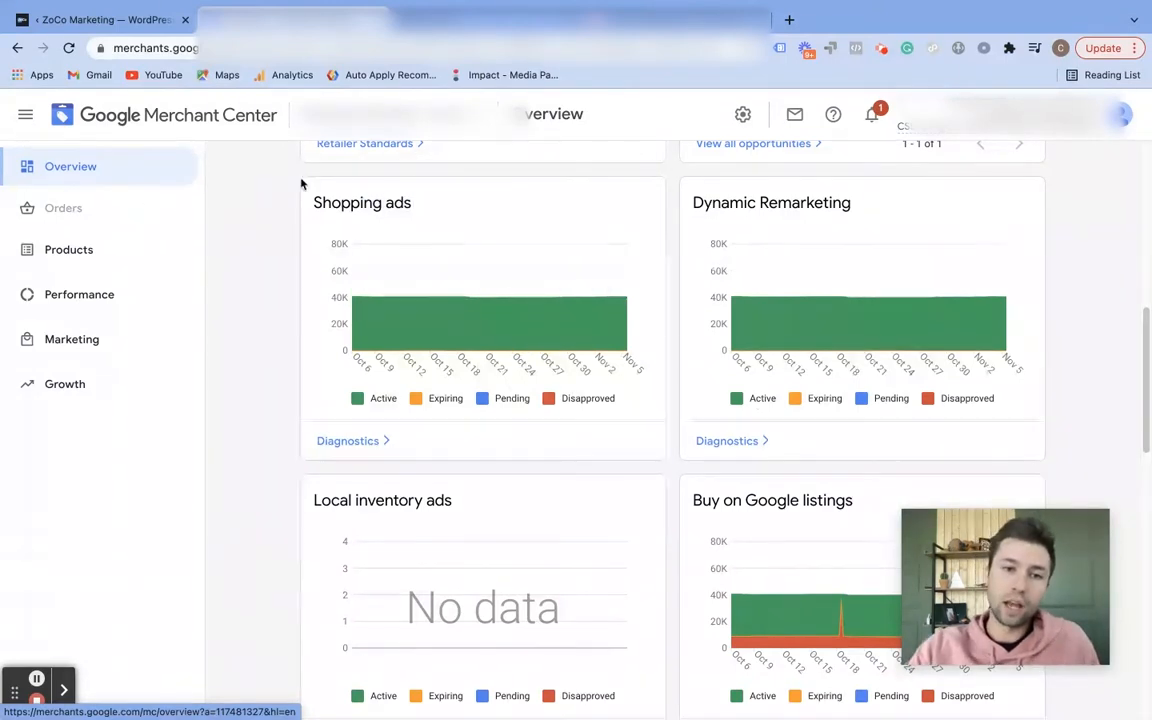
Scroll through the account overview down to the Shopping ads status chart.
{"action": "scroll", "scroll_direction": "down", "scroll_amount": 3}
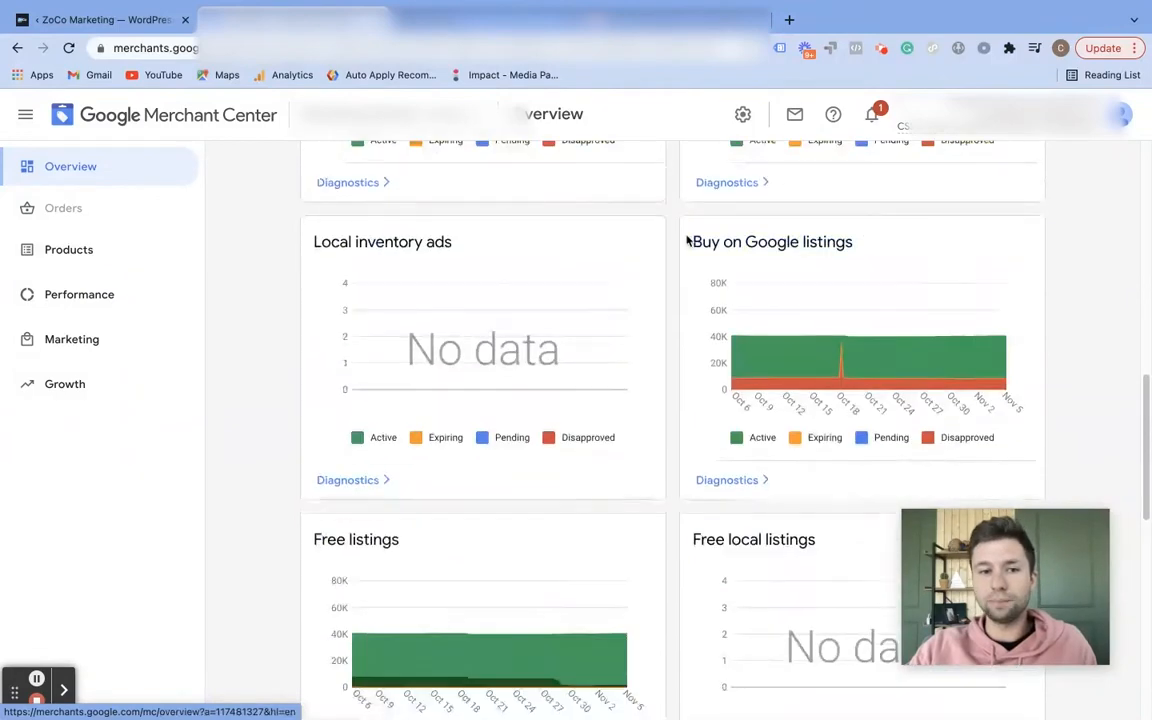
{"action": "scroll", "scroll_direction": "down", "scroll_amount": 3}
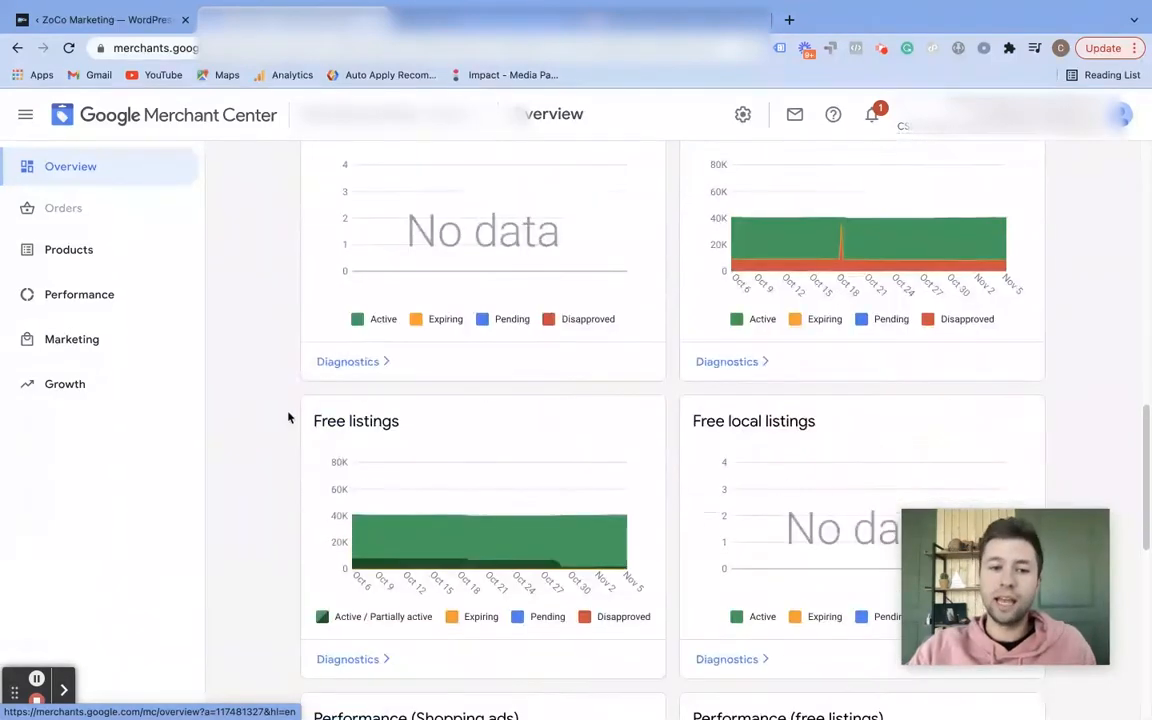
{"action": "scroll", "scroll_direction": "down", "scroll_amount": 3}
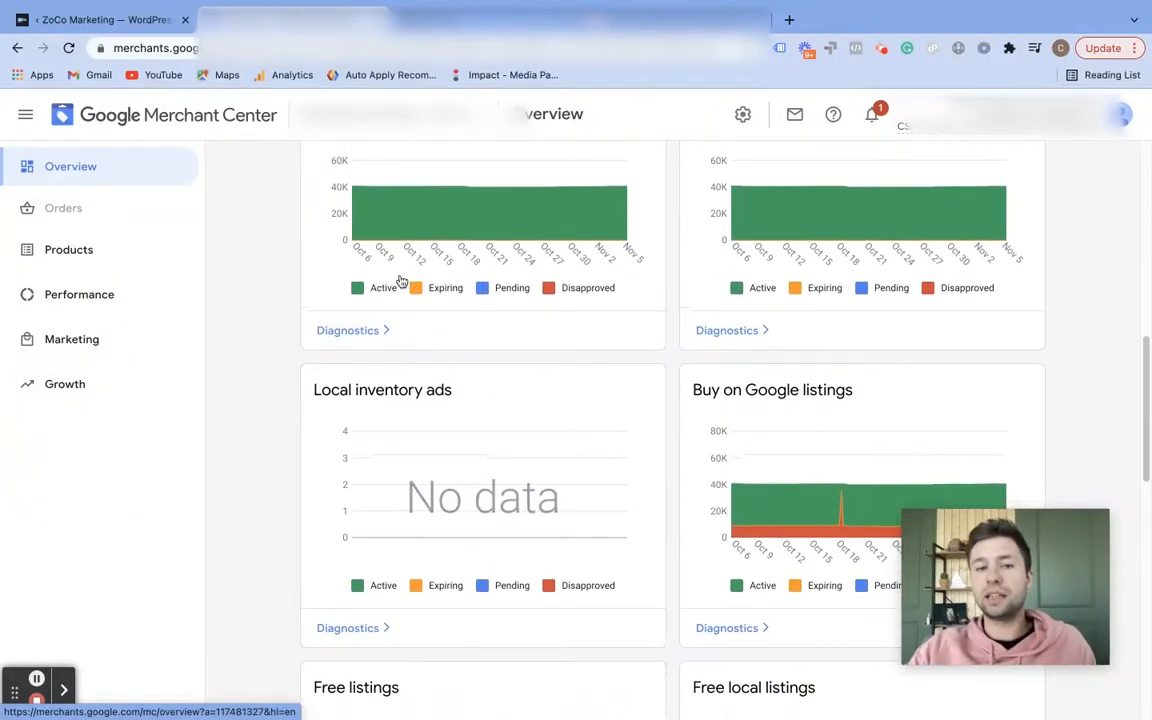
{"action": "scroll", "scroll_direction": "up", "scroll_amount": 3}
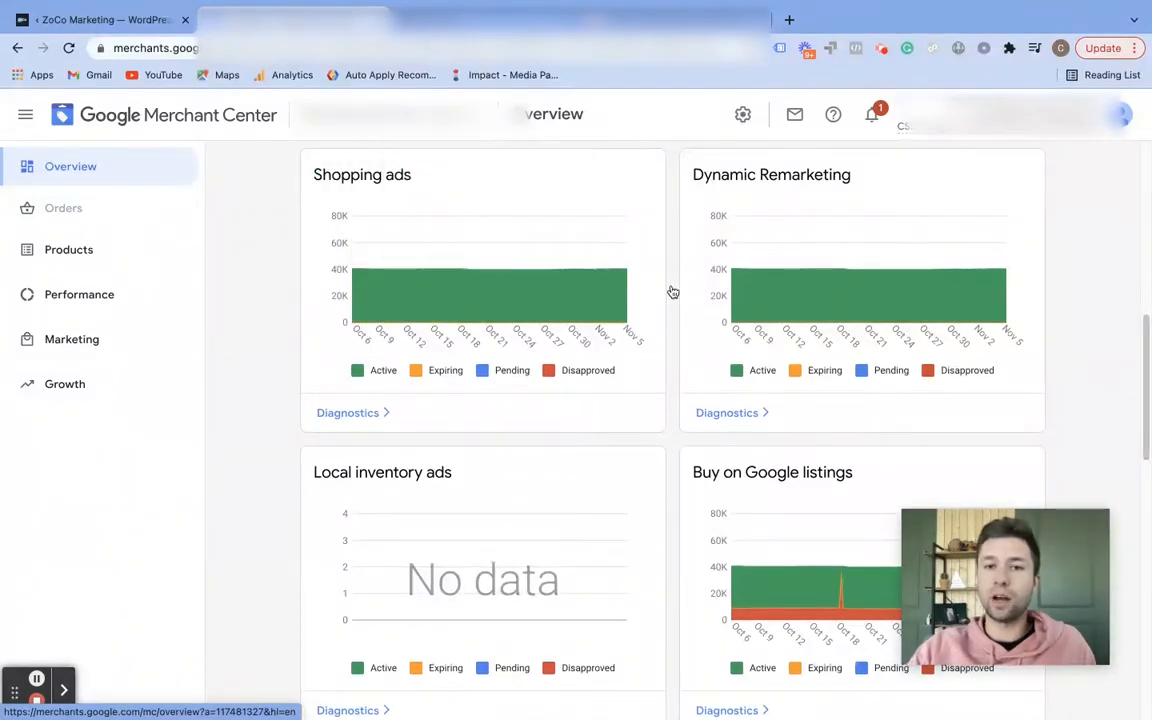
{"action": "scroll", "scroll_direction": "down", "scroll_amount": 3}
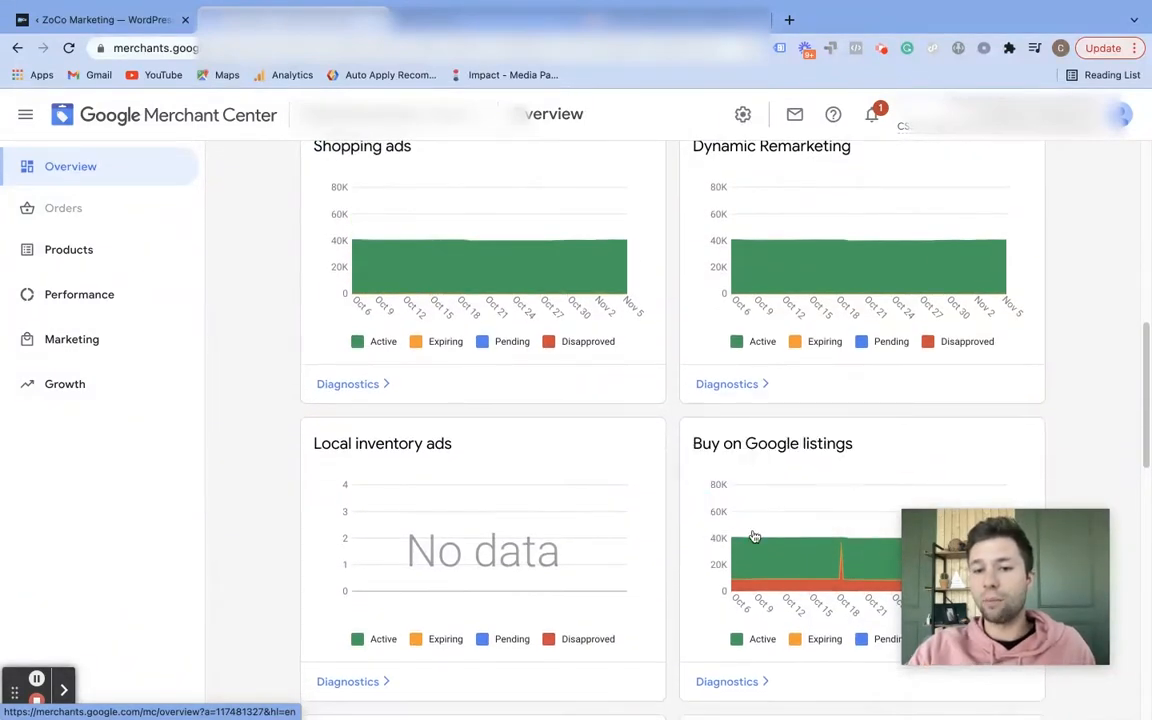
{"action": "scroll", "scroll_direction": "down", "scroll_amount": 3}
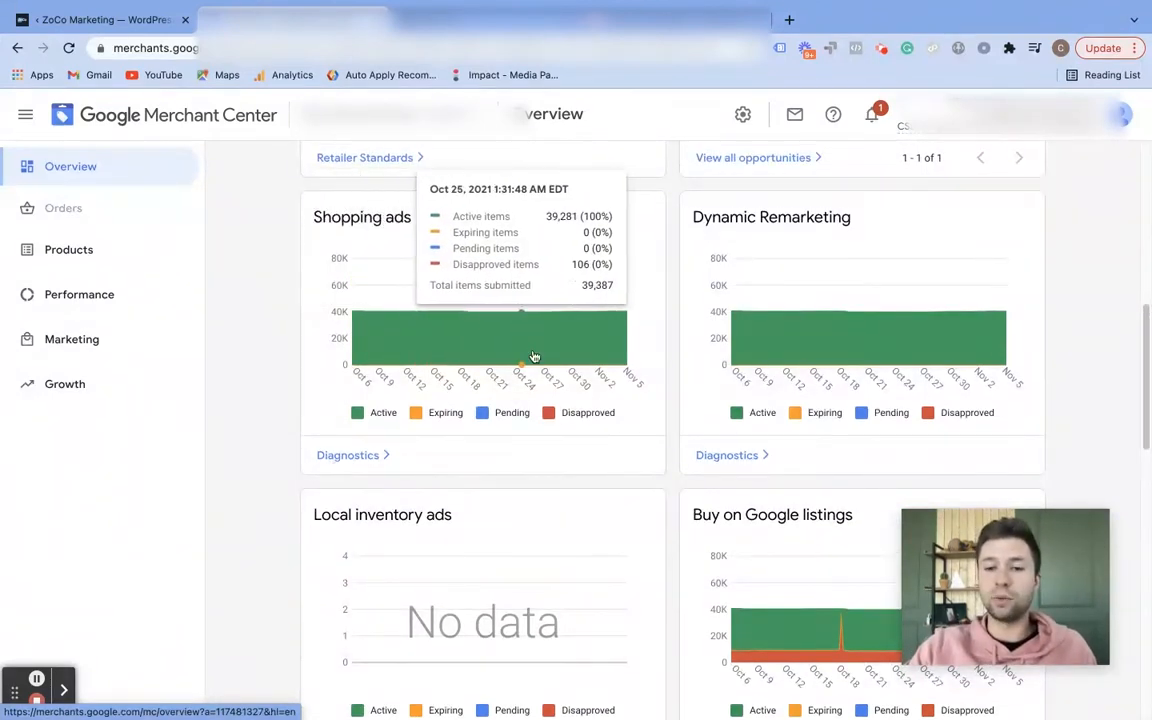
{"action": "scroll", "scroll_direction": "down", "scroll_amount": 3}
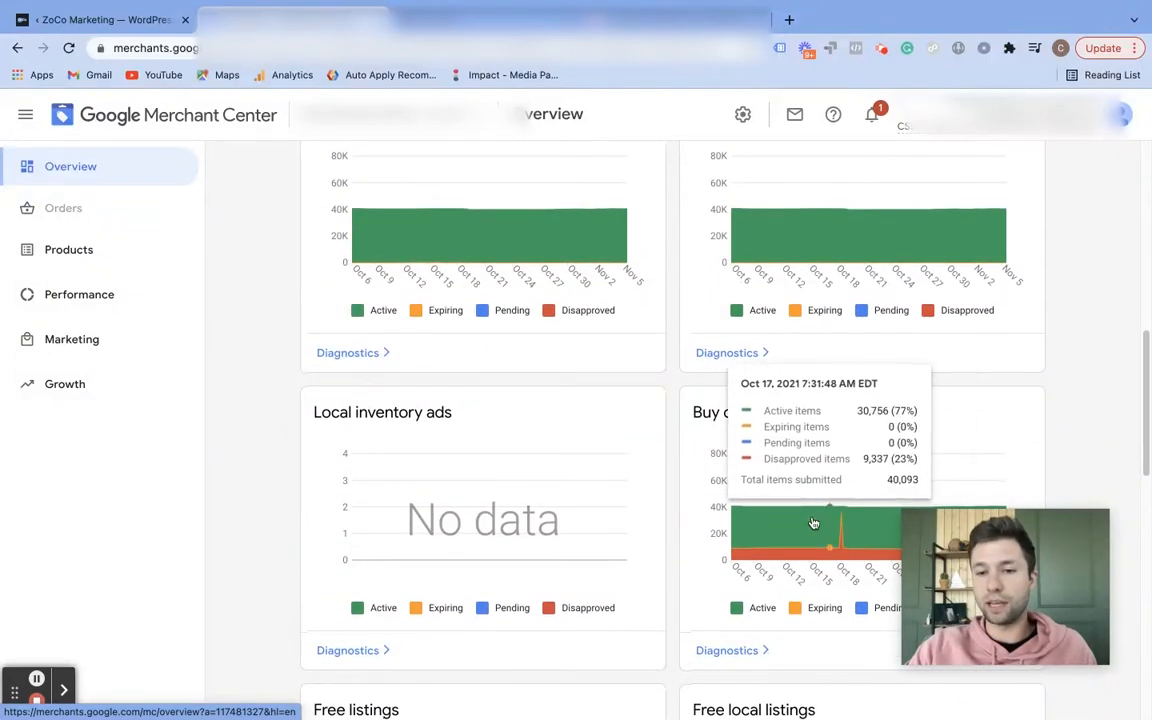
{"action": "scroll", "scroll_direction": "down", "scroll_amount": 3}
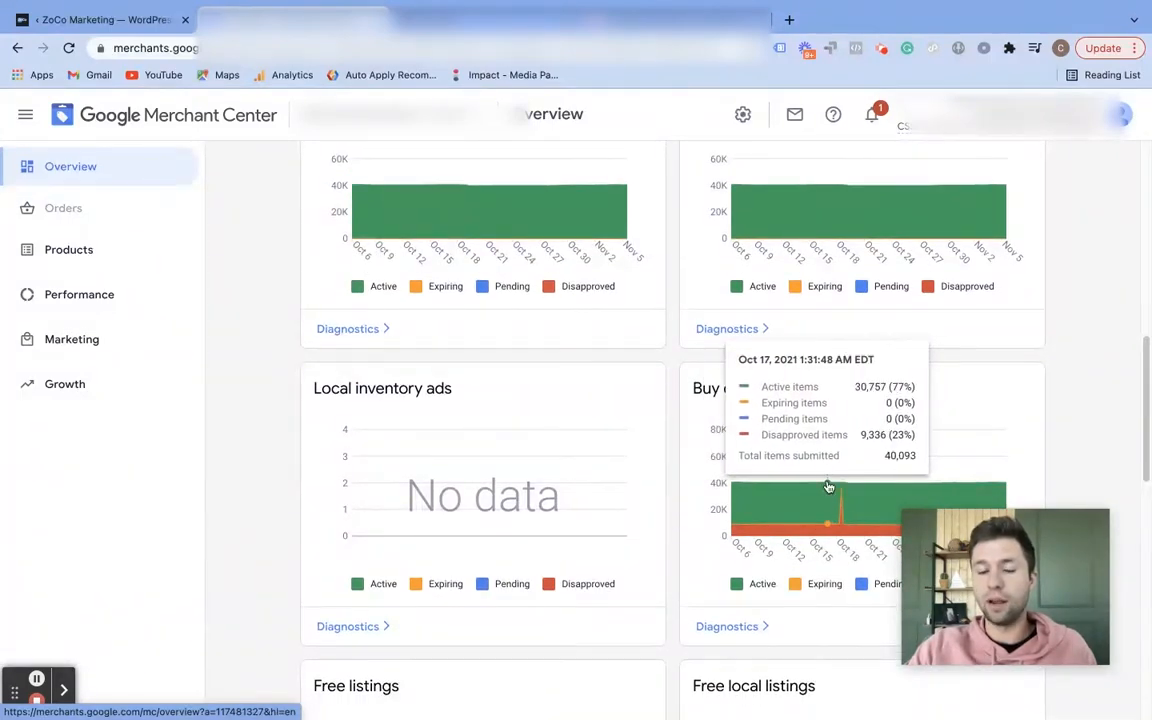
{"action": "scroll", "scroll_direction": "down", "scroll_amount": 3}
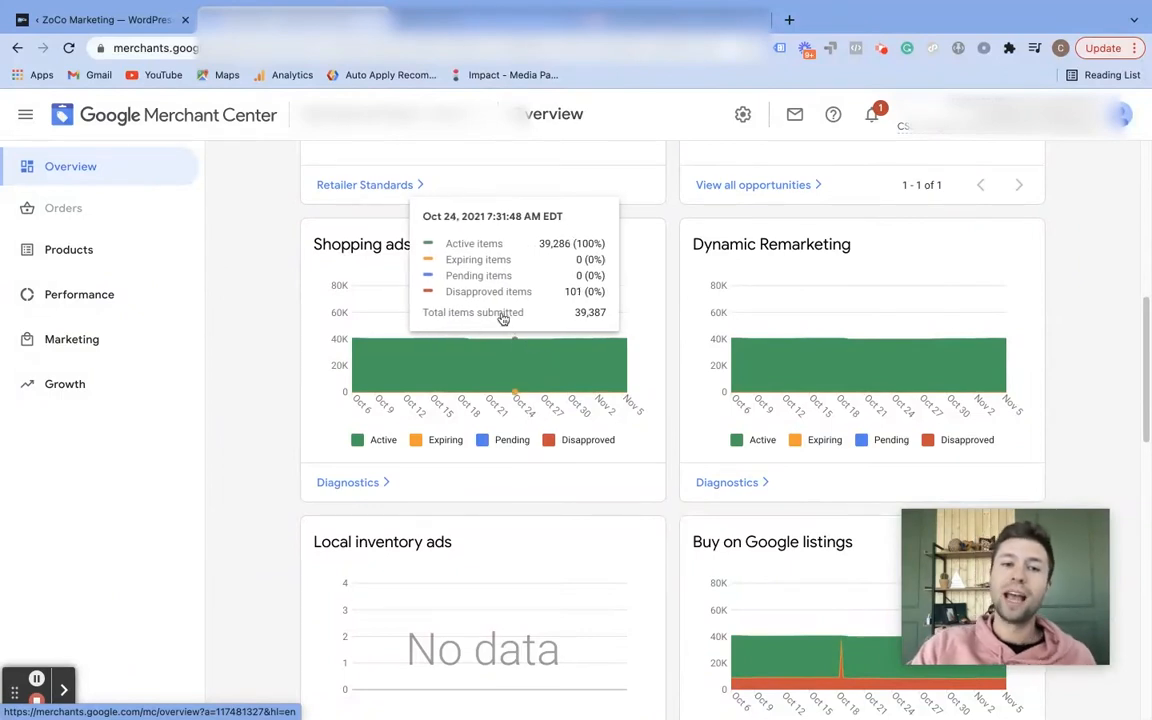
{"action": "mouse_move", "coordinate": [306, 502]}
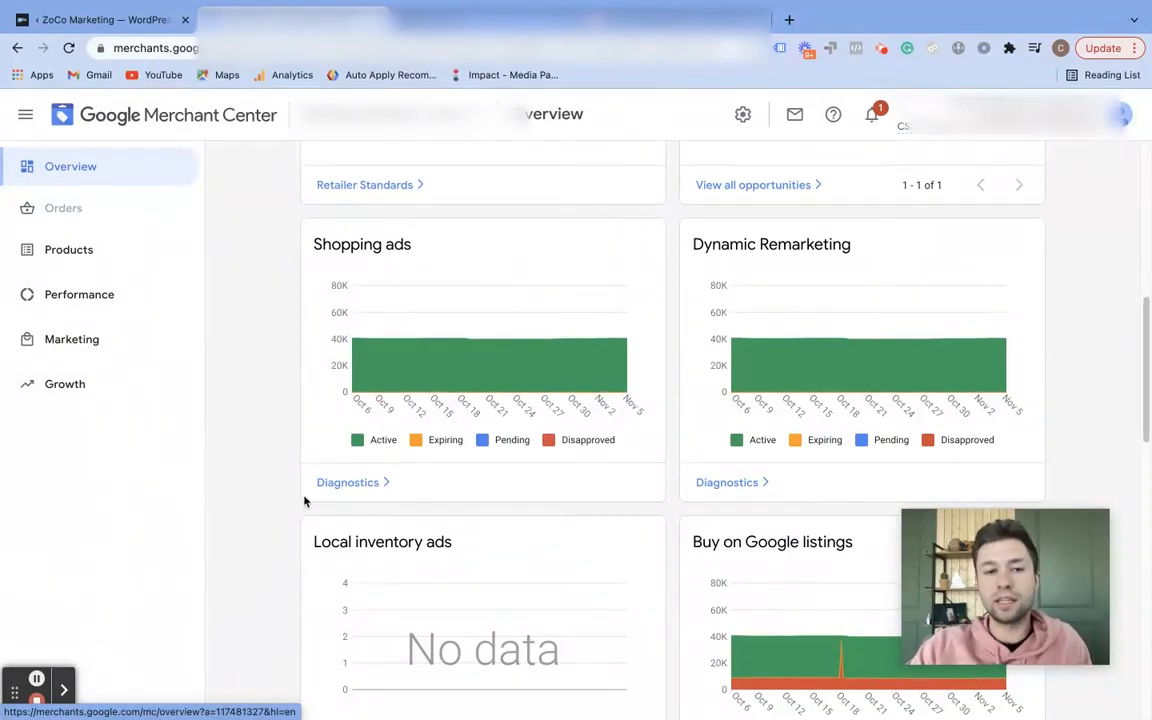
Open the Shopping ads item issues and scroll the list, e.g. 3,304 missing GTINs.
{"action": "left_click", "coordinate": [348, 482]}
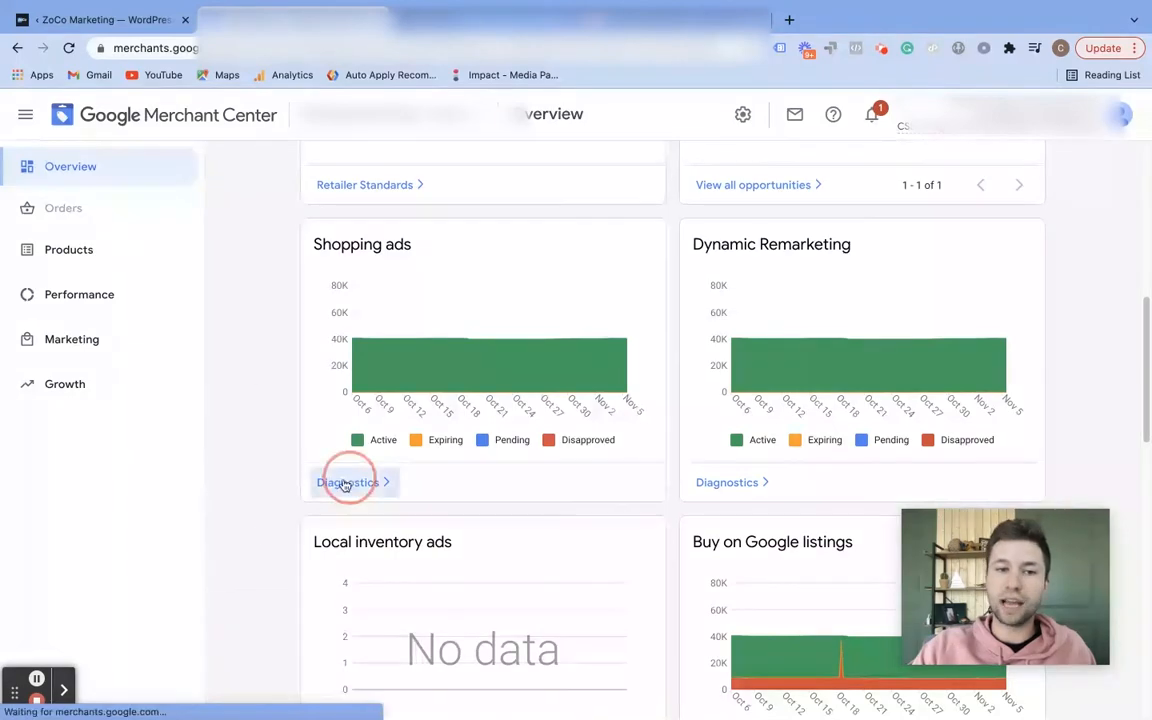
{"action": "left_click", "coordinate": [347, 482]}
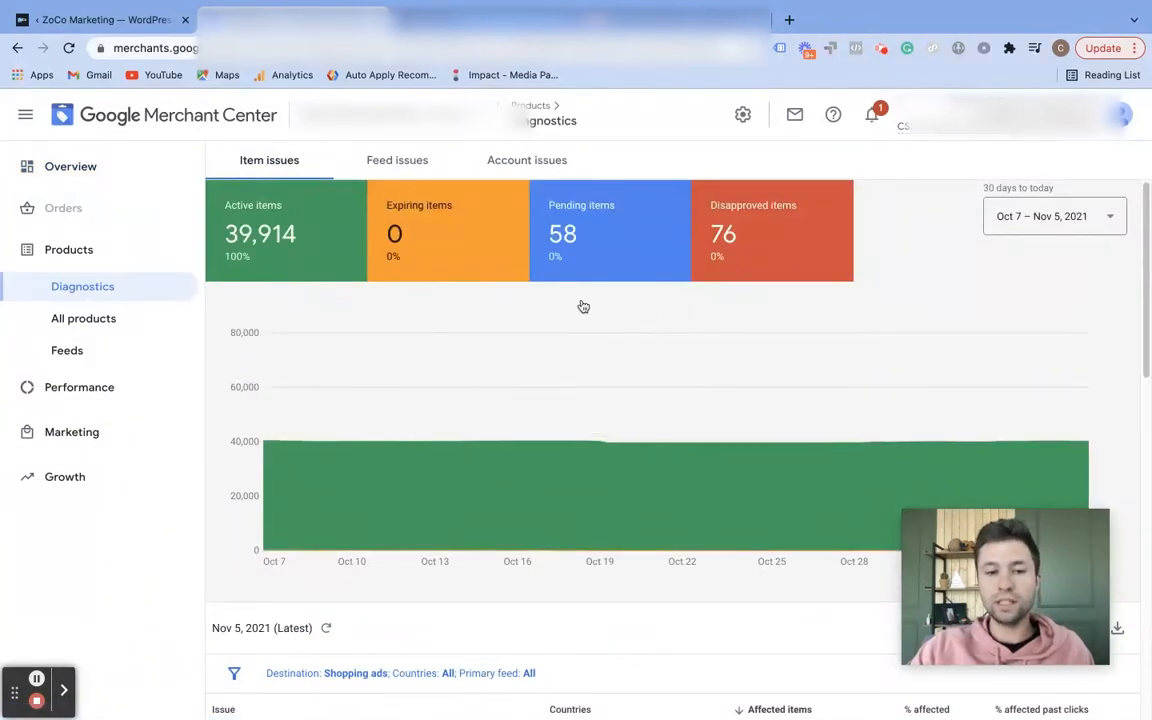
{"action": "scroll", "scroll_direction": "down", "scroll_amount": 3}
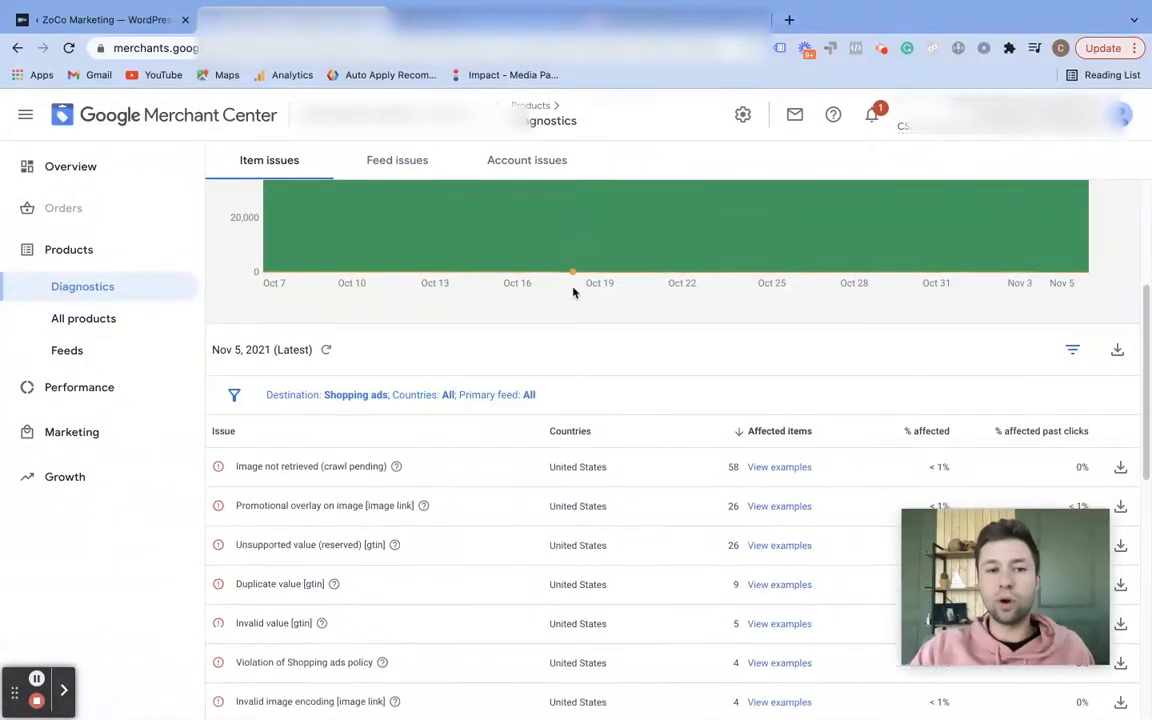
{"action": "scroll", "scroll_direction": "down", "scroll_amount": 3}
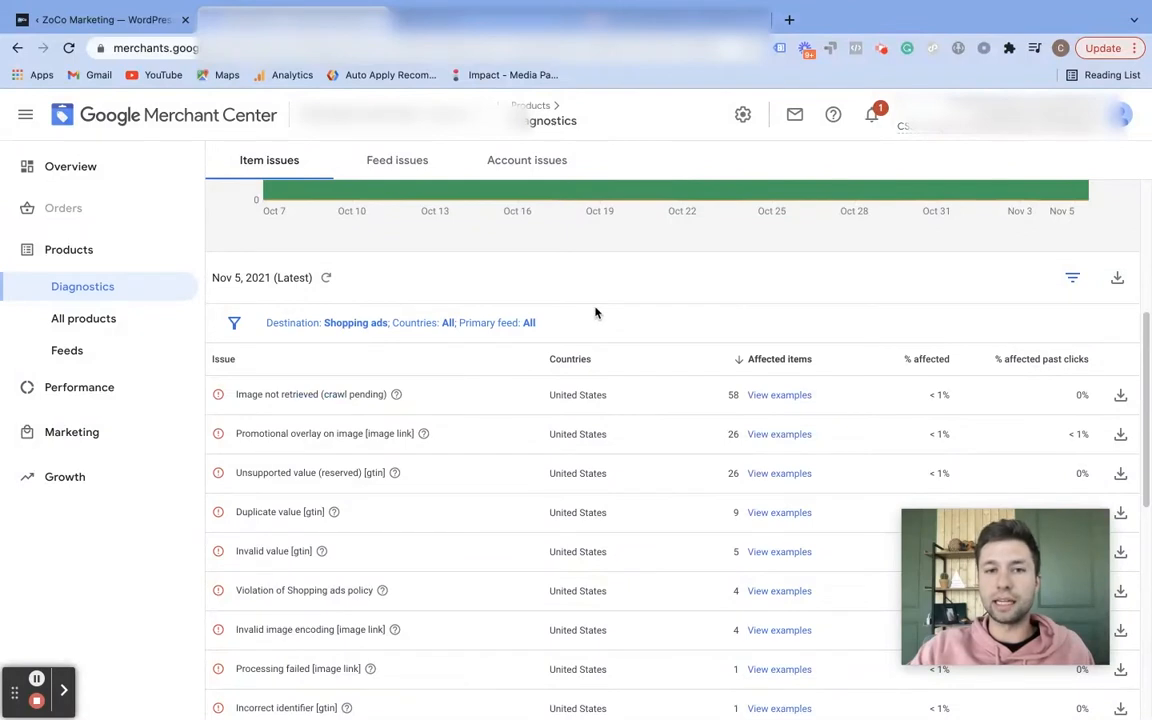
{"action": "scroll", "scroll_direction": "down", "scroll_amount": 3}
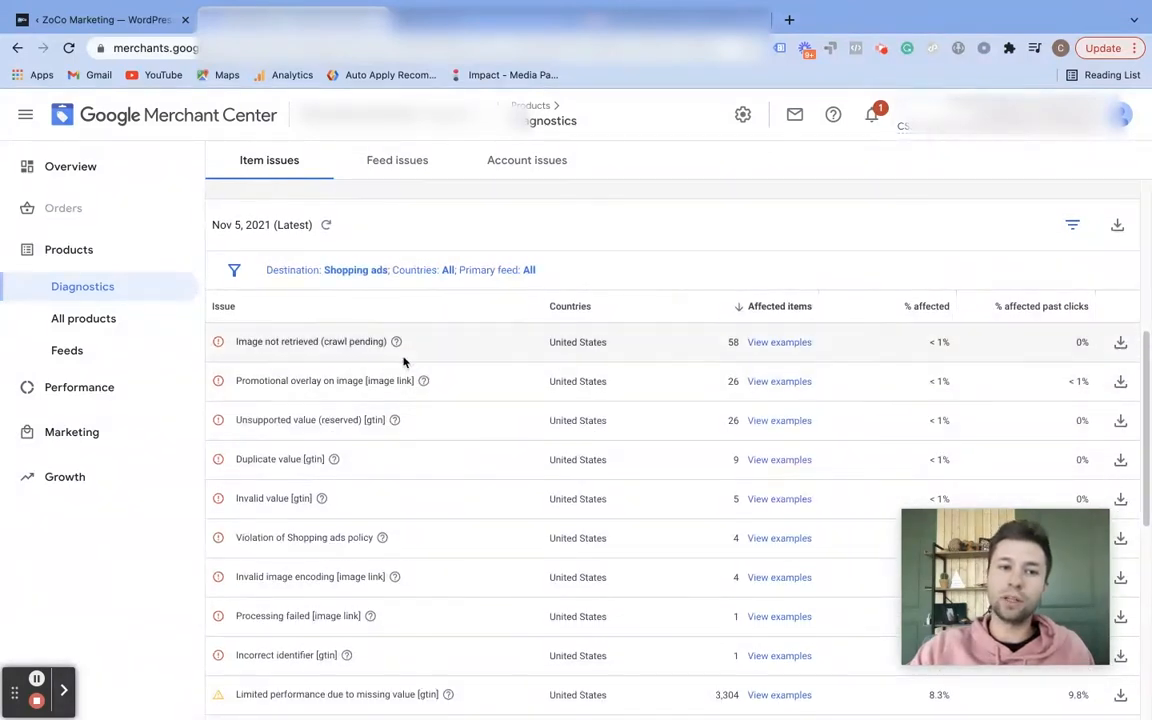
{"action": "mouse_move", "coordinate": [293, 353]}
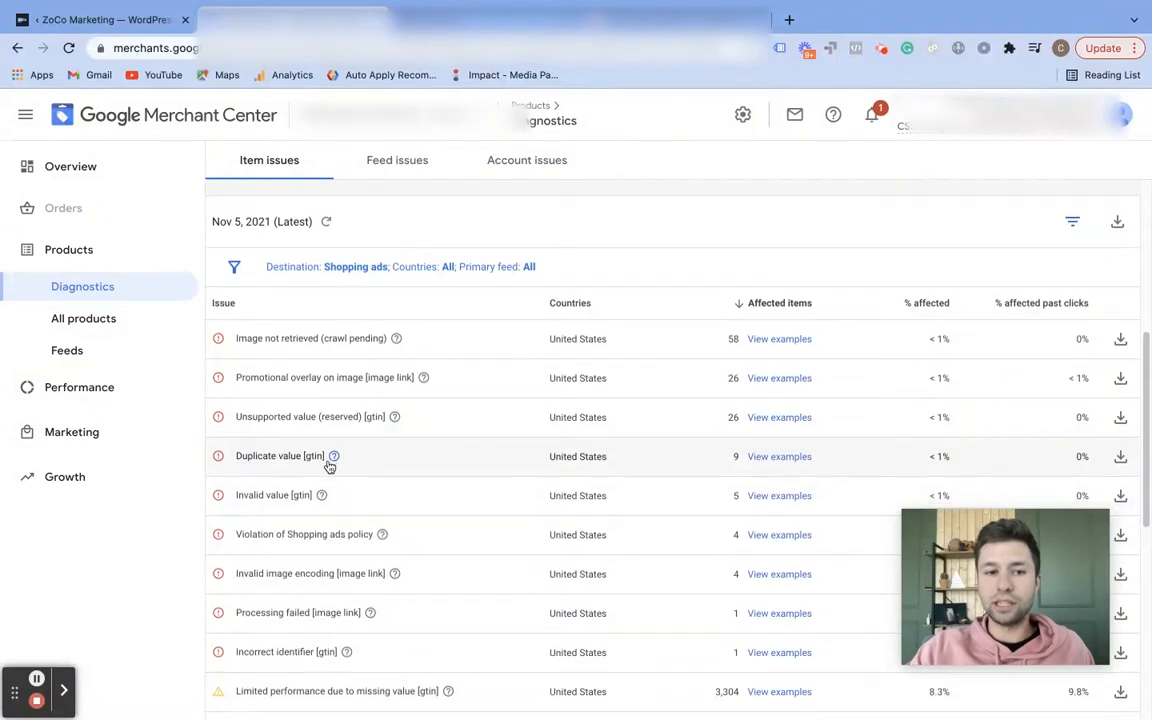
{"action": "scroll", "scroll_direction": "down", "scroll_amount": 3}
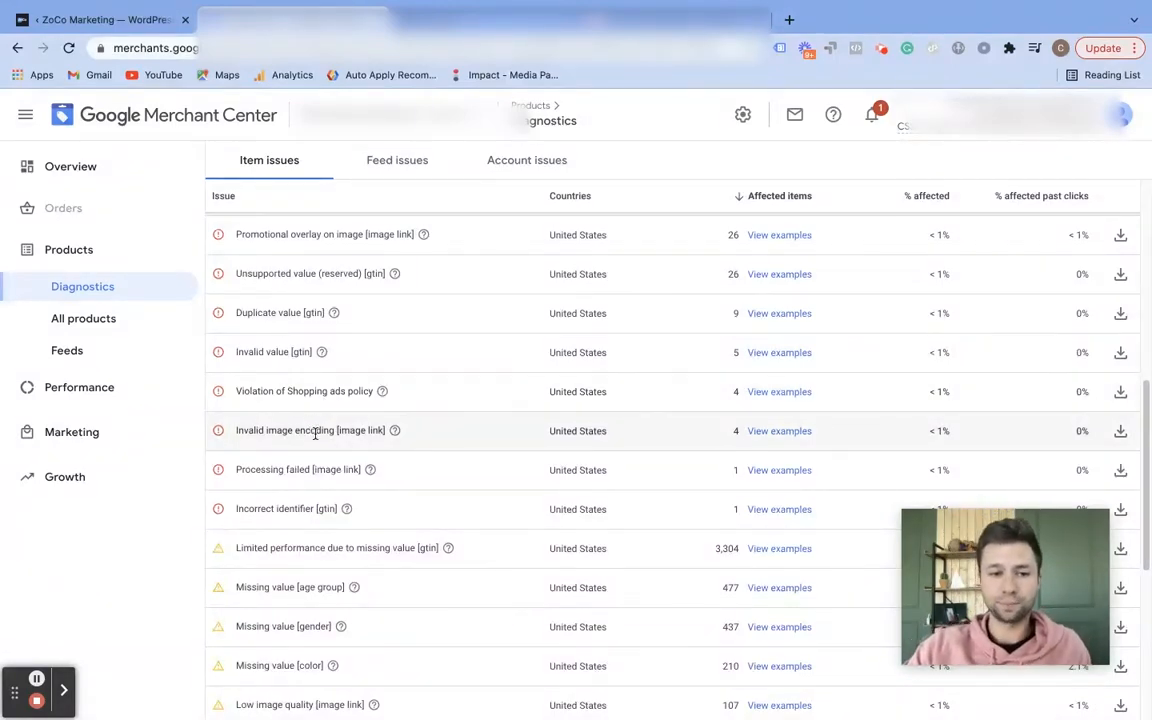
{"action": "scroll", "scroll_direction": "down", "scroll_amount": 3}
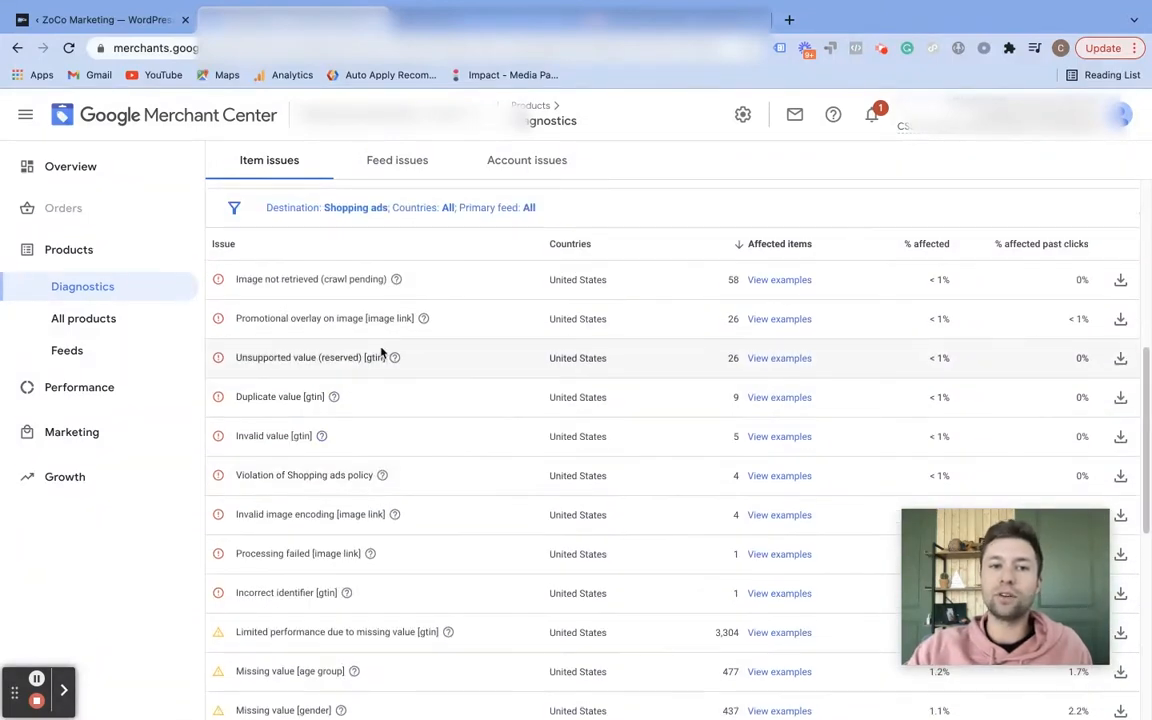
{"action": "mouse_move", "coordinate": [407, 303]}
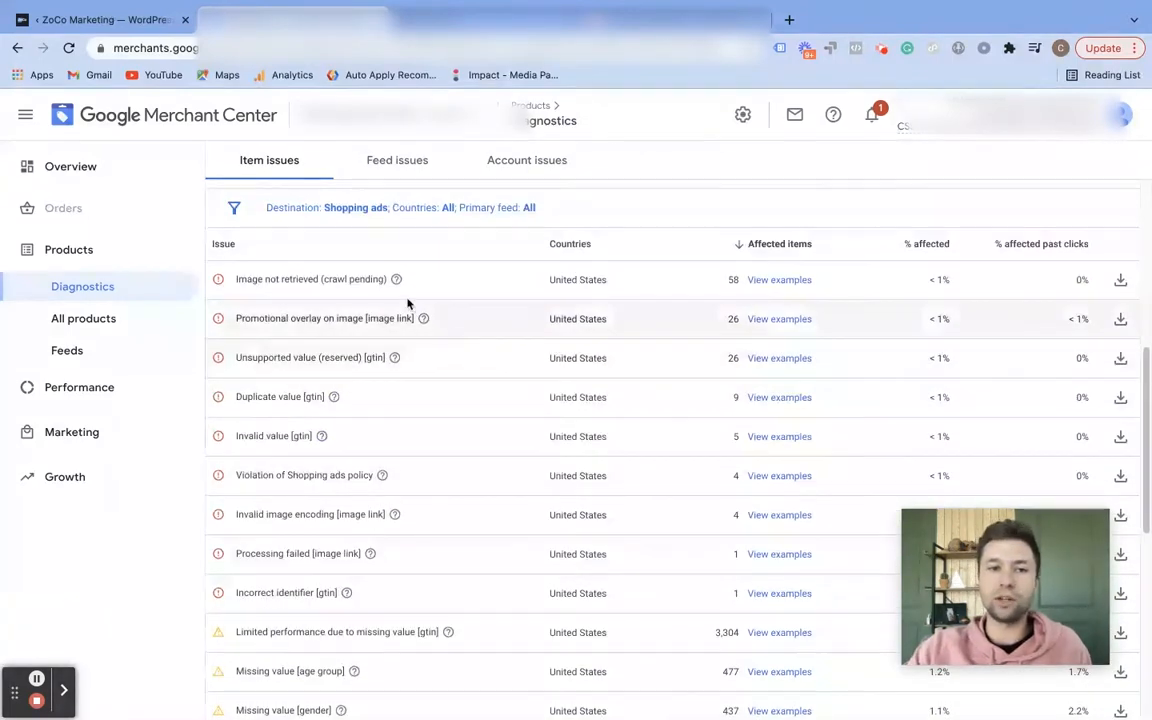
{"action": "mouse_move", "coordinate": [396, 279]}
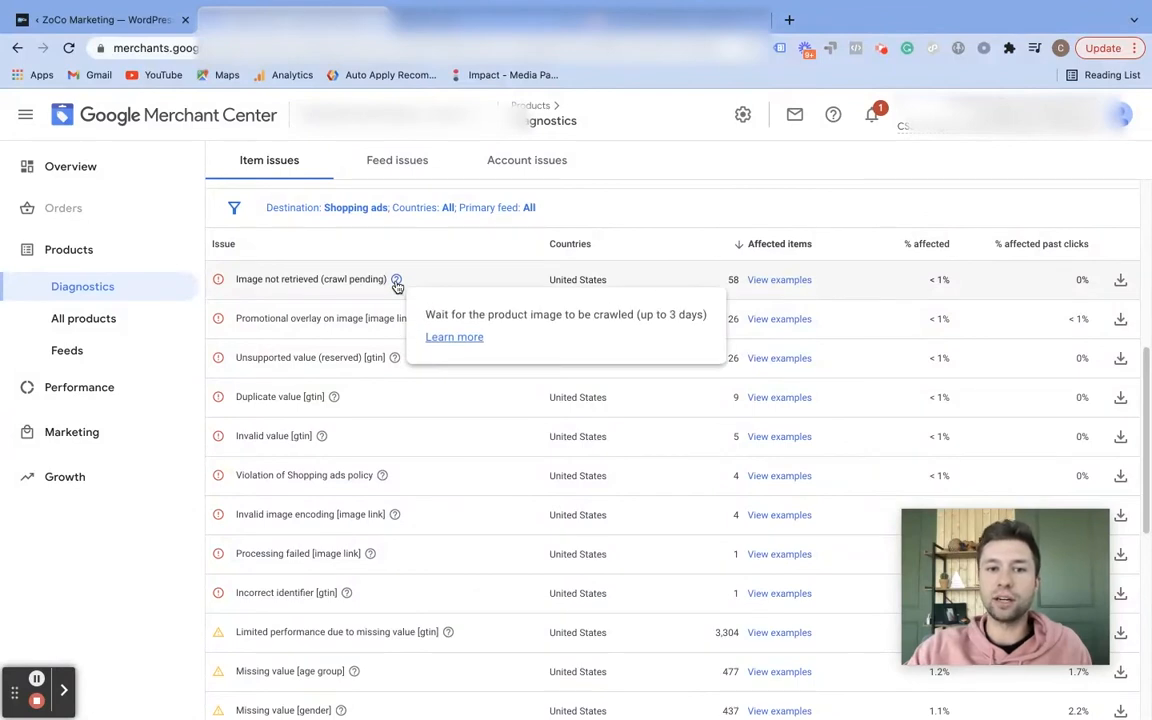
{"action": "mouse_move", "coordinate": [423, 318]}
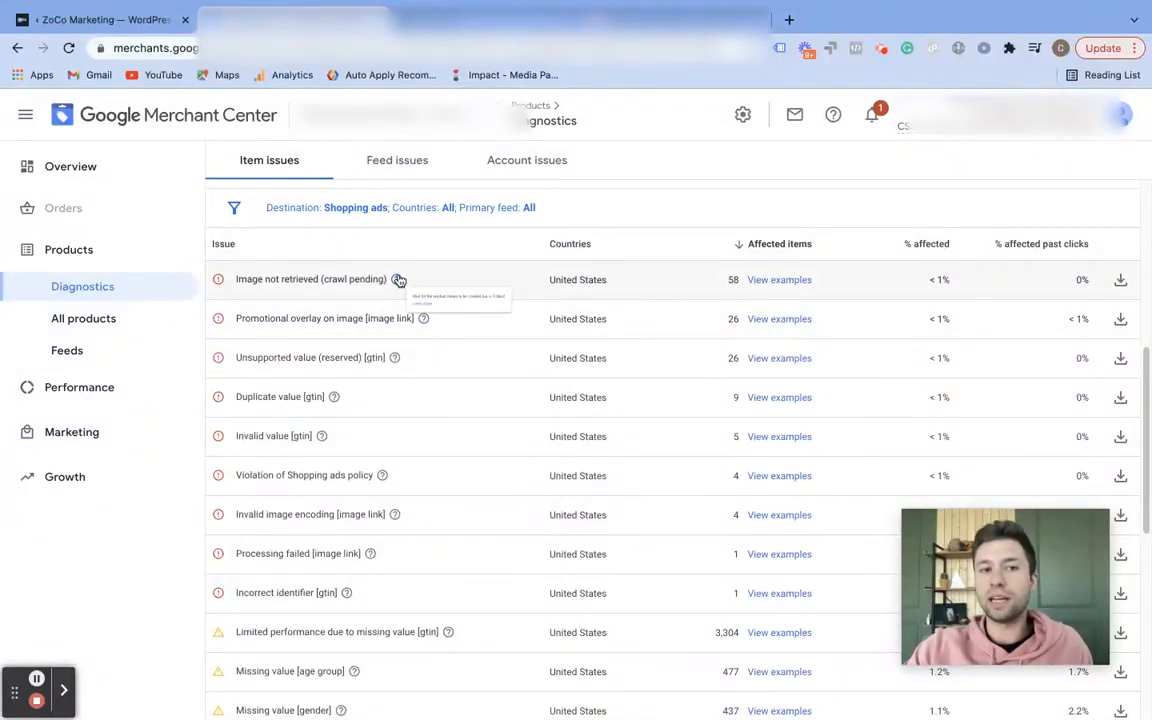
{"action": "mouse_move", "coordinate": [398, 279]}
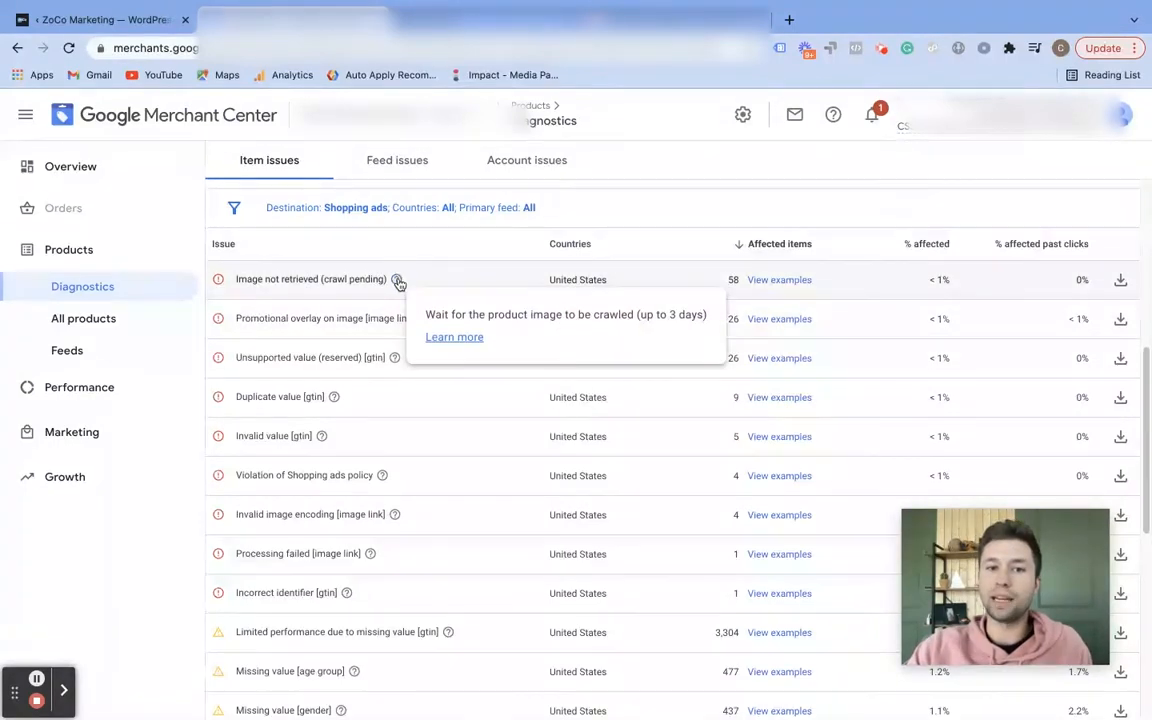
{"action": "mouse_move", "coordinate": [523, 328]}
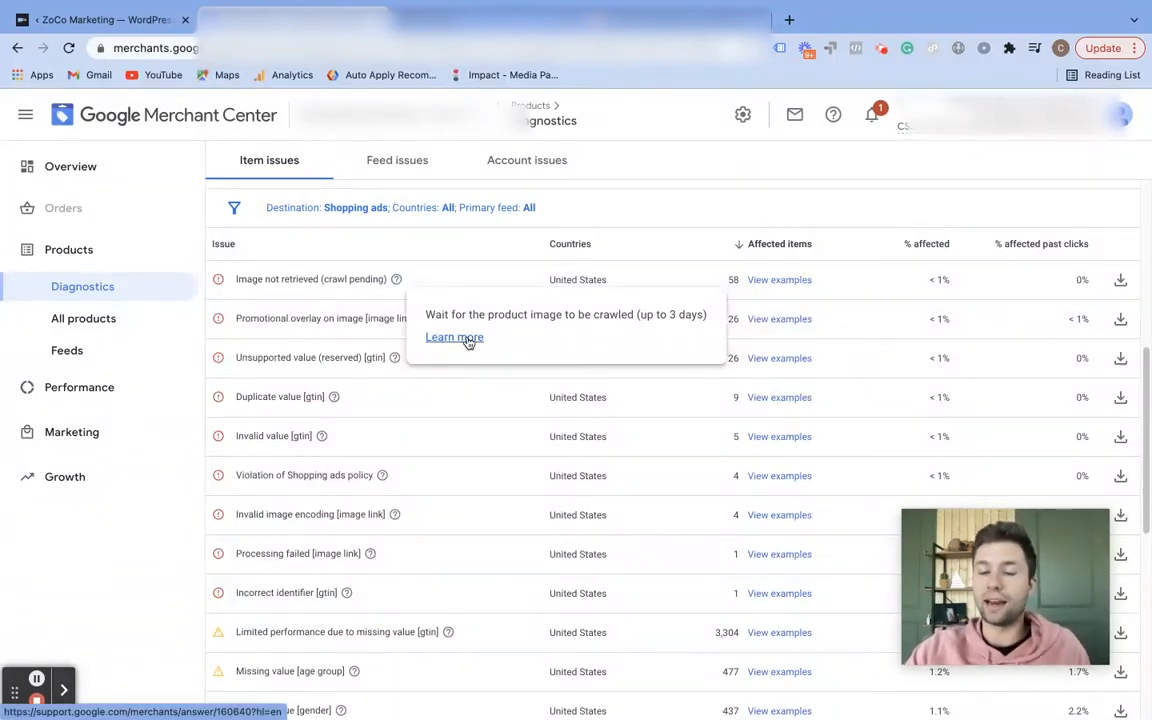
{"action": "mouse_move", "coordinate": [424, 318]}
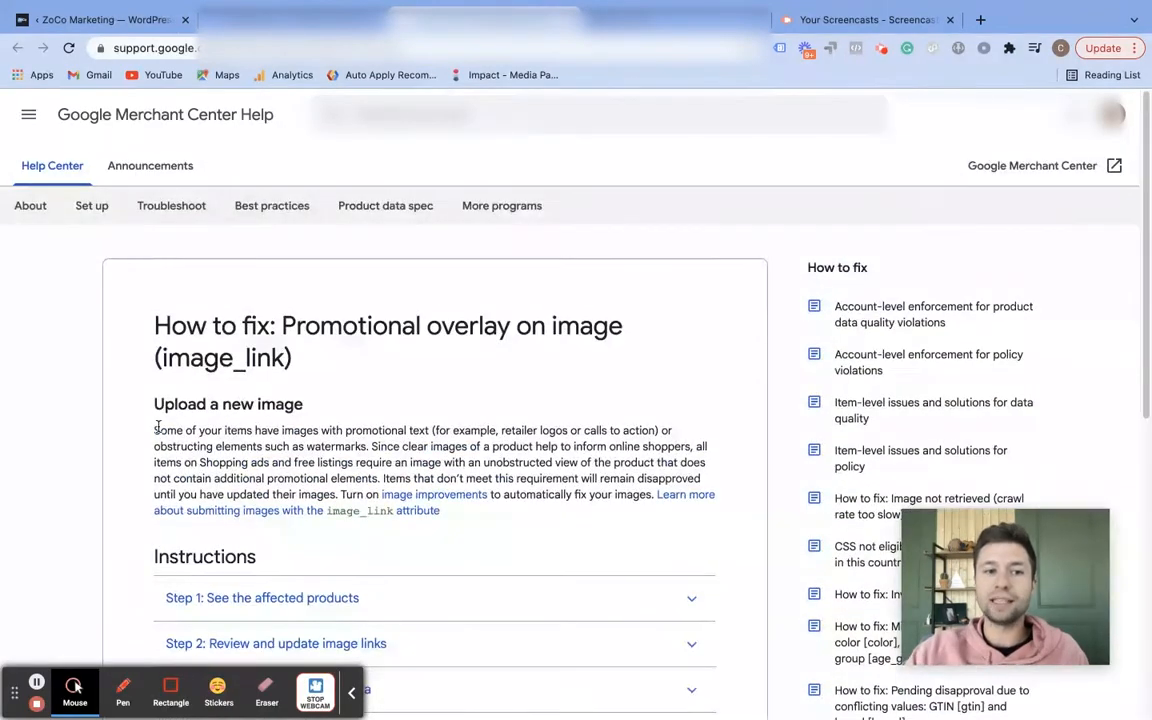
Highlight the intro paragraph about unobstructed images without promotional text.
{"action": "left_click_drag", "start_coordinate": [153, 430], "coordinate": [440, 510]}
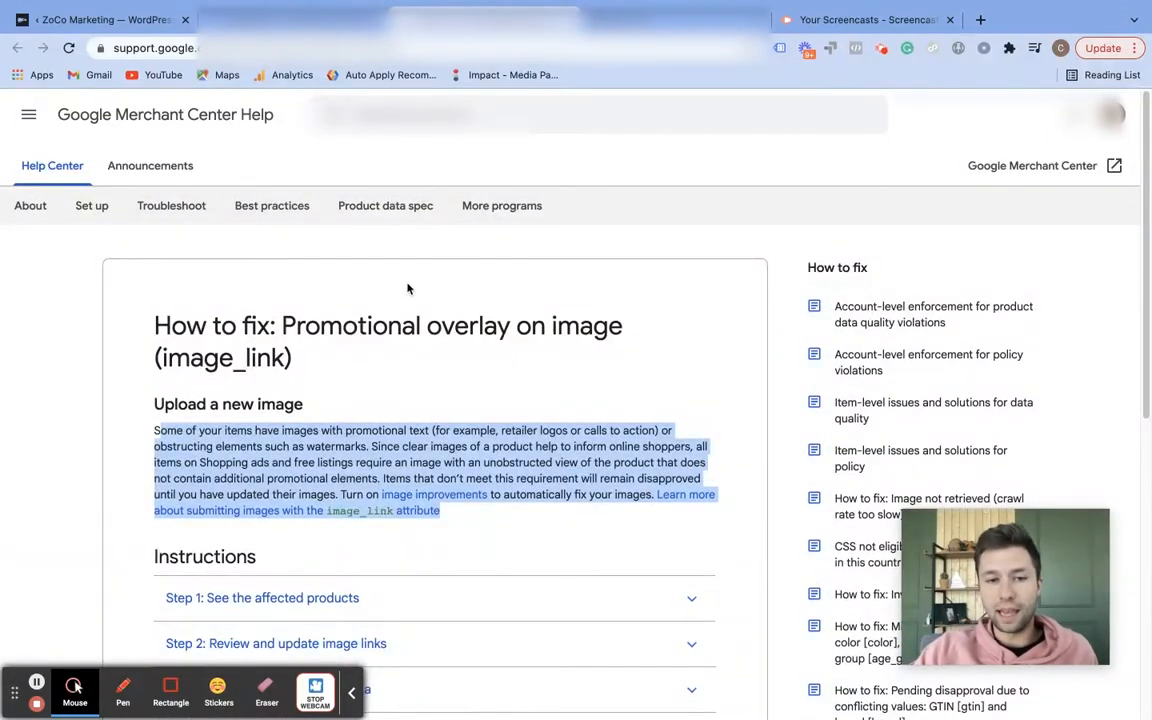
{"action": "mouse_move", "coordinate": [421, 341]}
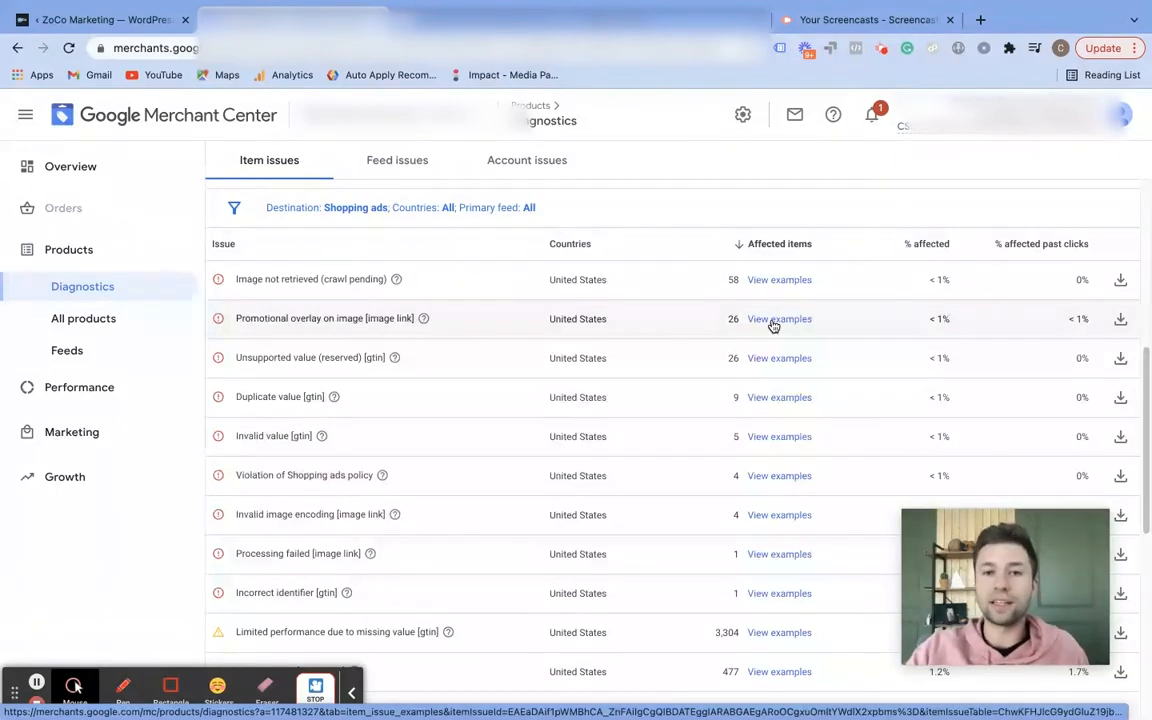
Show example items for the 'Promotional overlay on image [image link]' issue.
{"action": "left_click", "coordinate": [779, 318]}
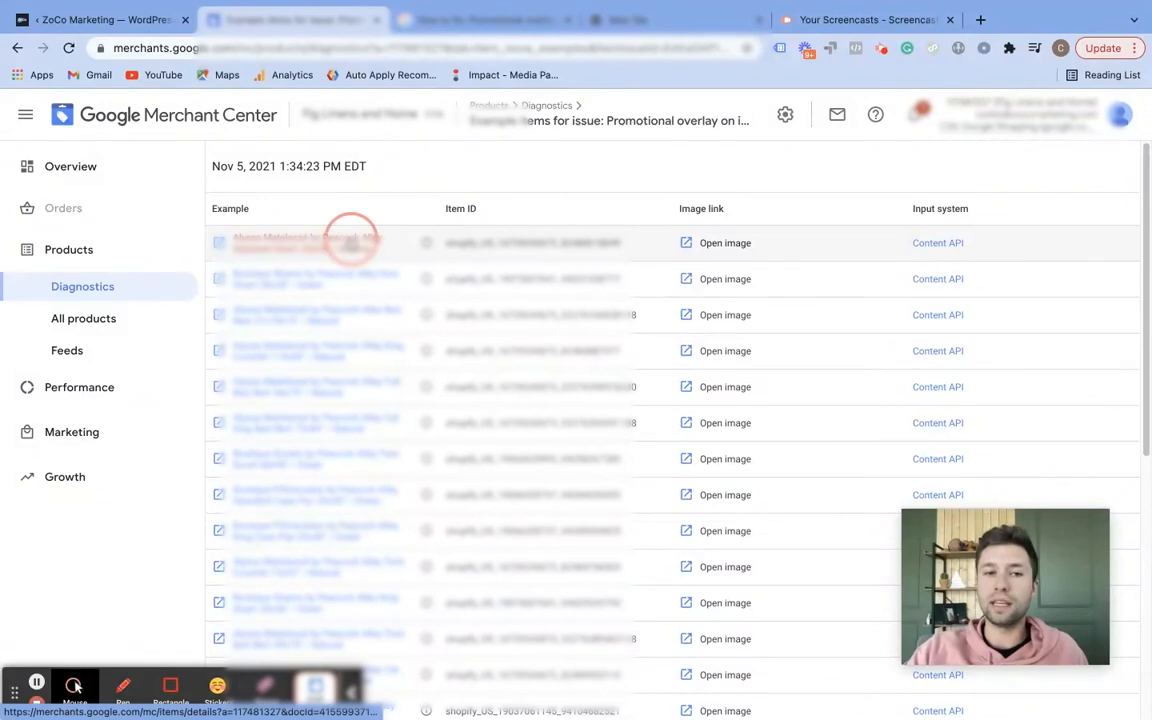
Open the first example product and scroll its status, performance and item issues, highlighting the GTIN policy.
{"action": "left_click", "coordinate": [316, 242]}
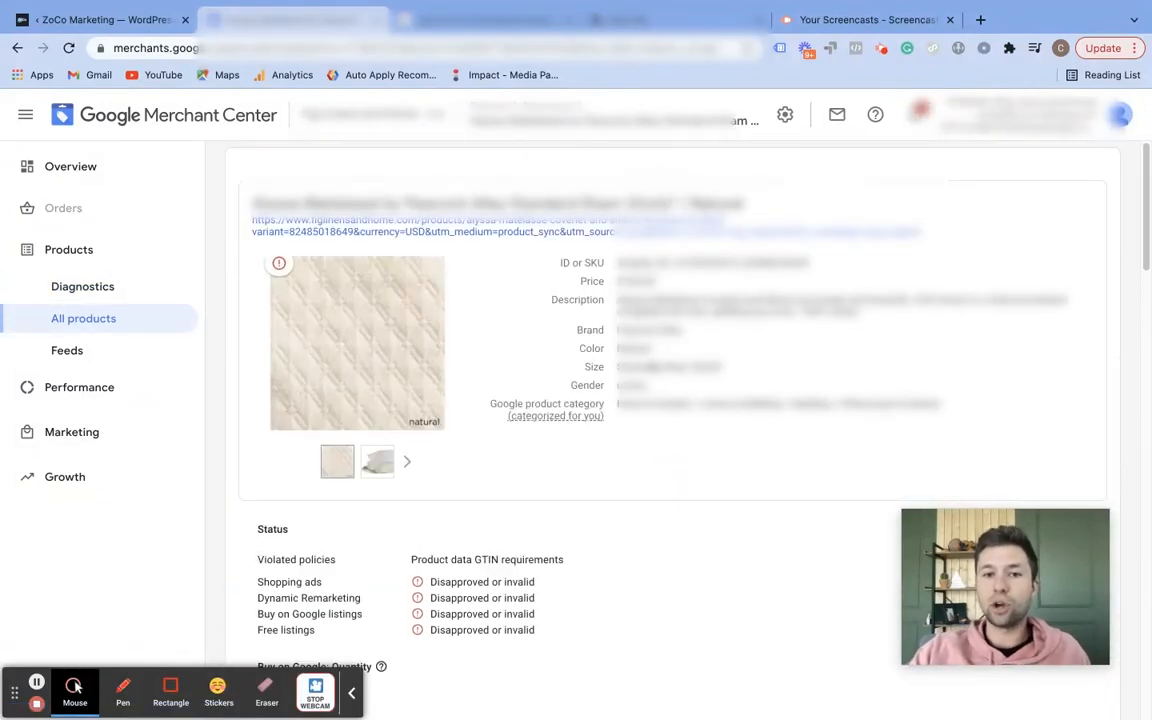
{"action": "scroll", "scroll_direction": "down", "scroll_amount": 3}
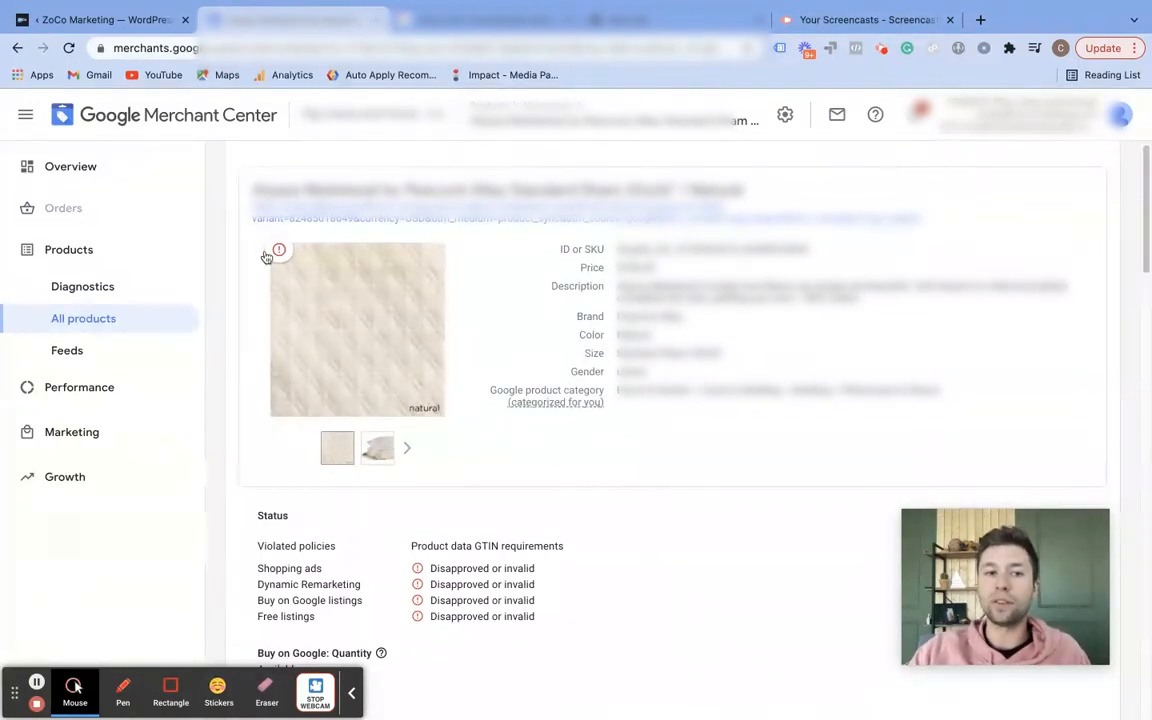
{"action": "mouse_move", "coordinate": [457, 387]}
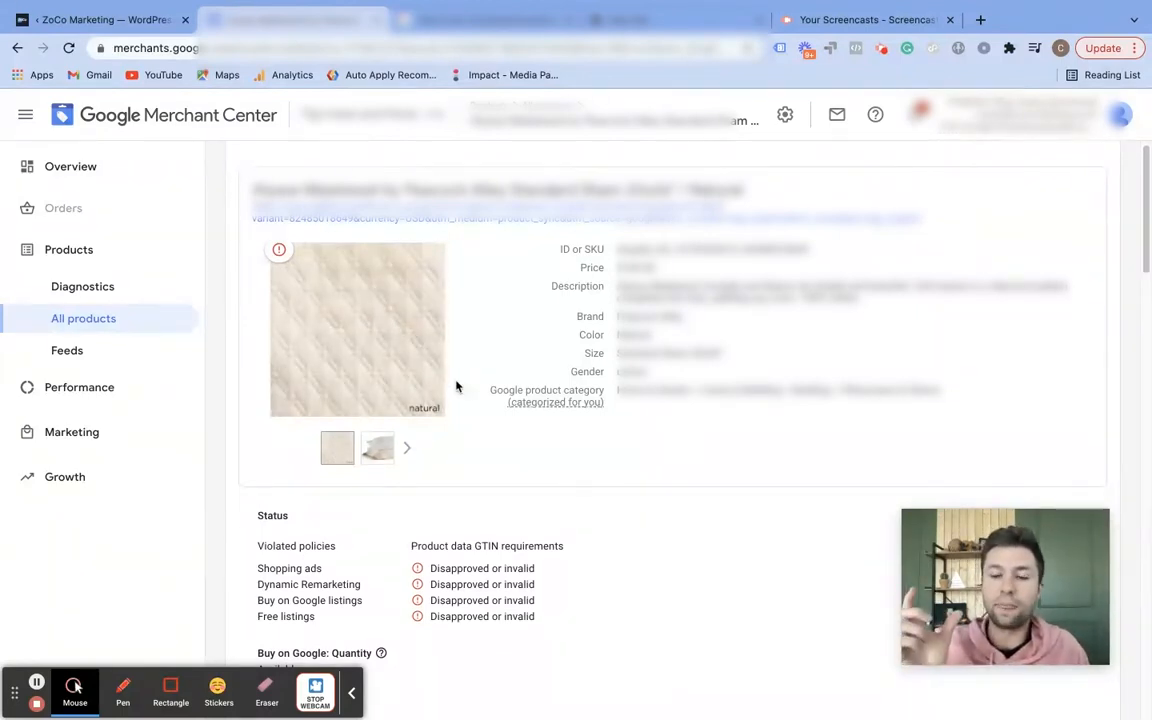
{"action": "mouse_move", "coordinate": [320, 398]}
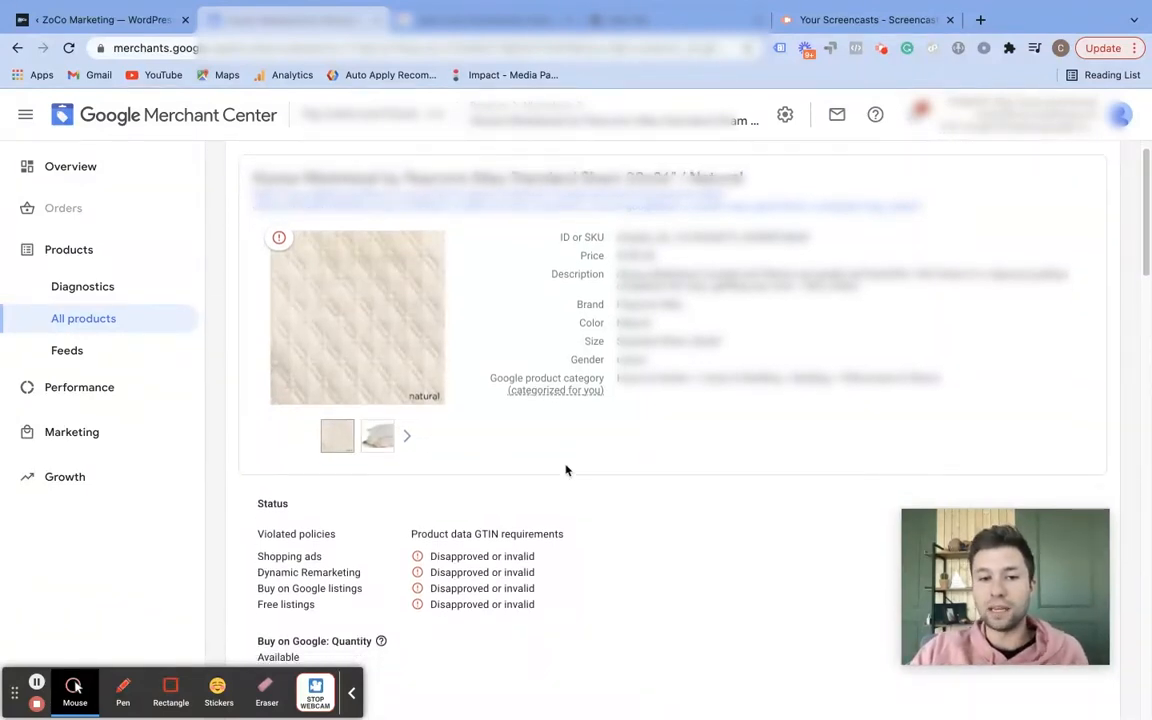
{"action": "scroll", "scroll_direction": "down", "scroll_amount": 3}
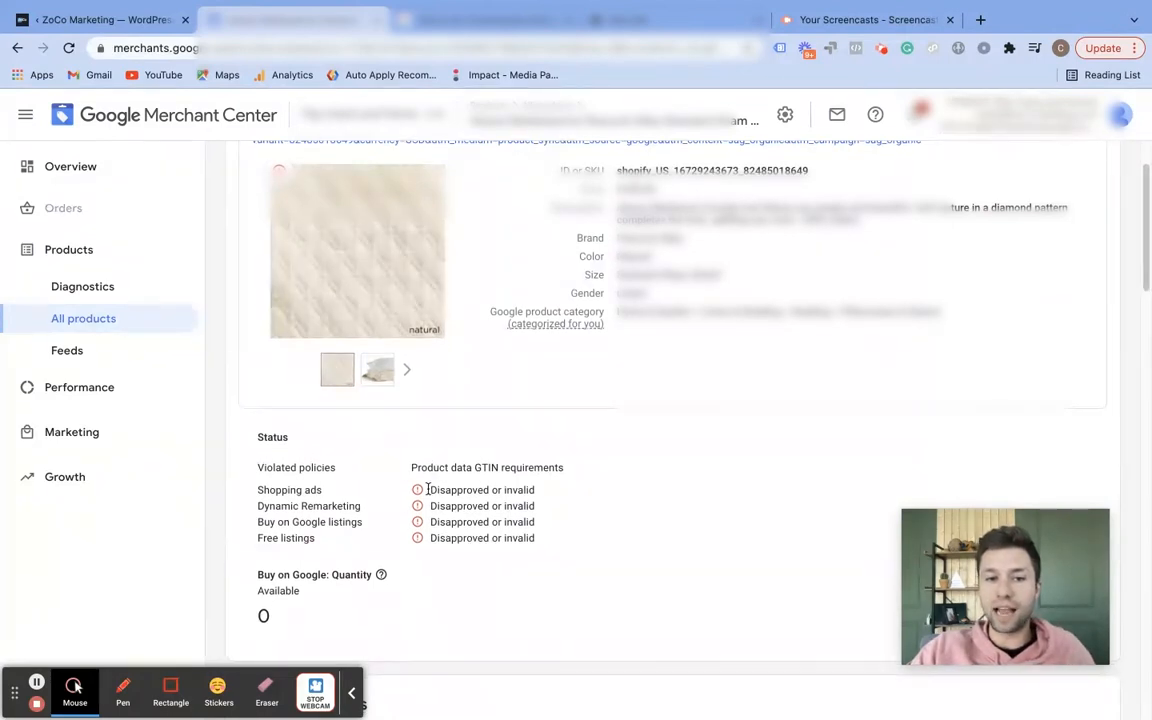
{"action": "double_click", "coordinate": [482, 489]}
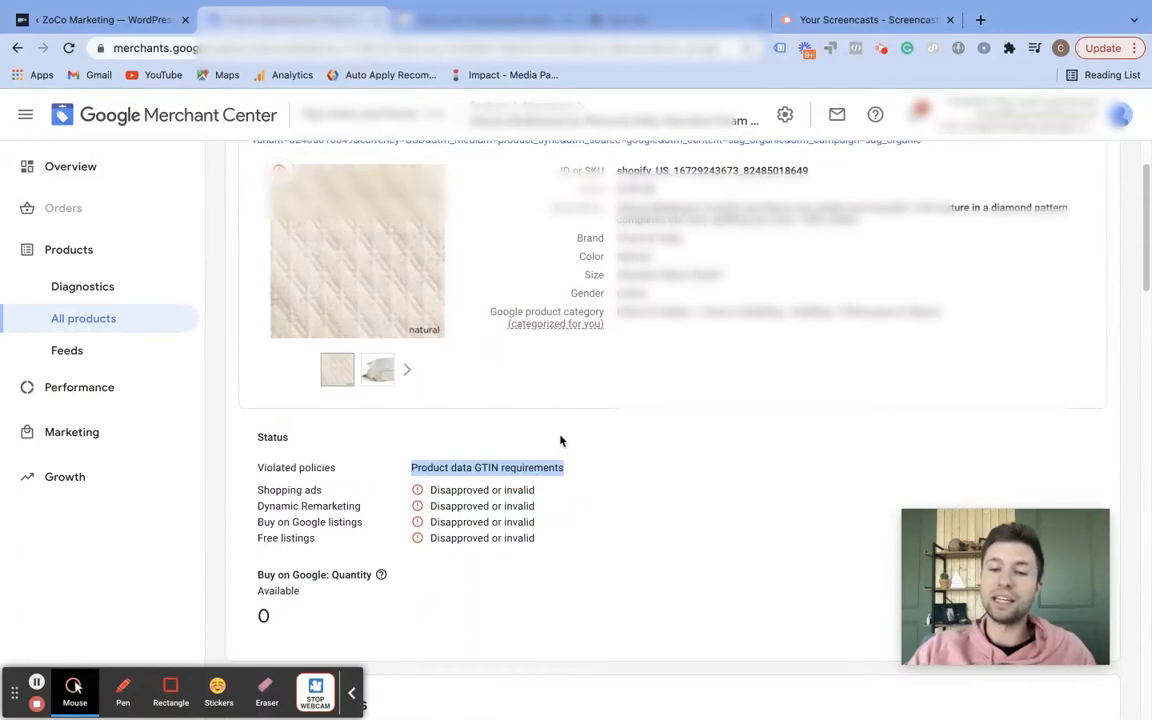
{"action": "scroll", "scroll_direction": "down", "scroll_amount": 3}
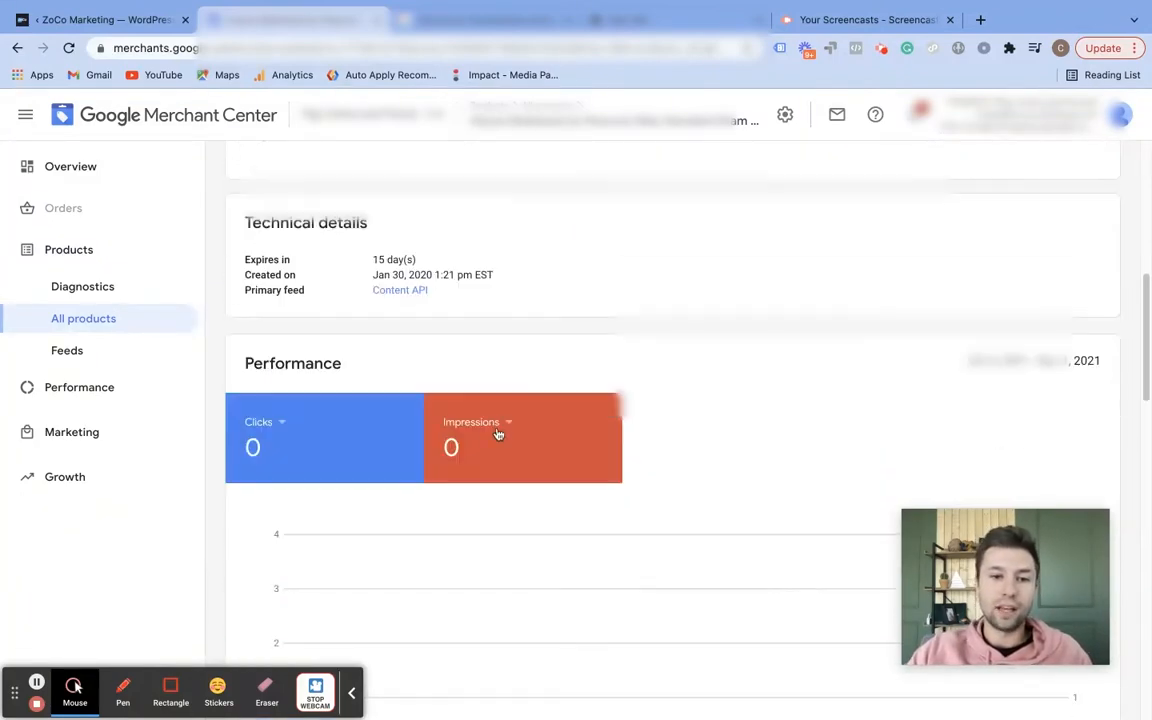
{"action": "scroll", "scroll_direction": "down", "scroll_amount": 3}
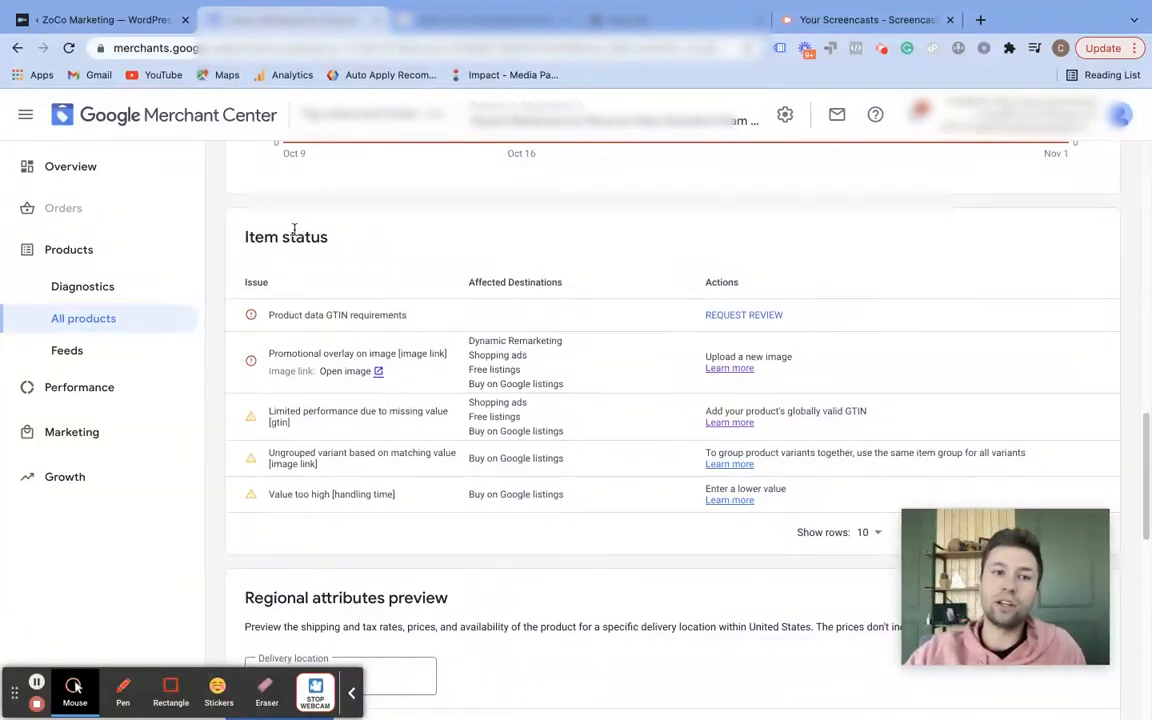
{"action": "double_click", "coordinate": [286, 237]}
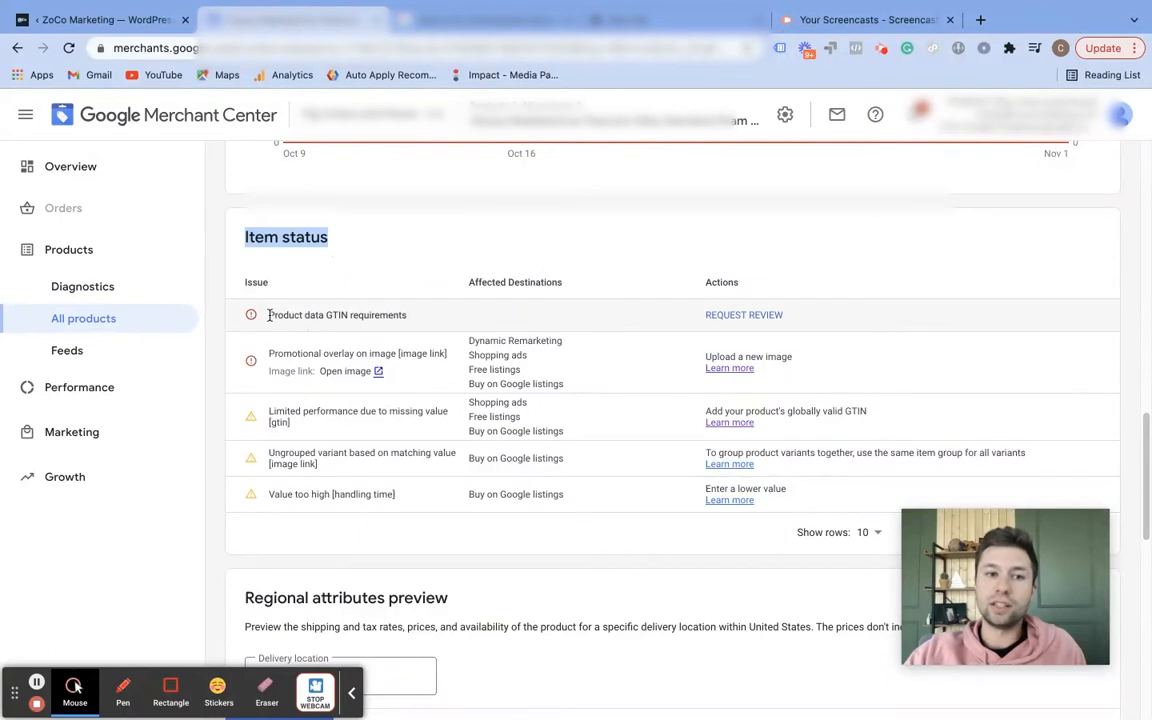
{"action": "double_click", "coordinate": [337, 315]}
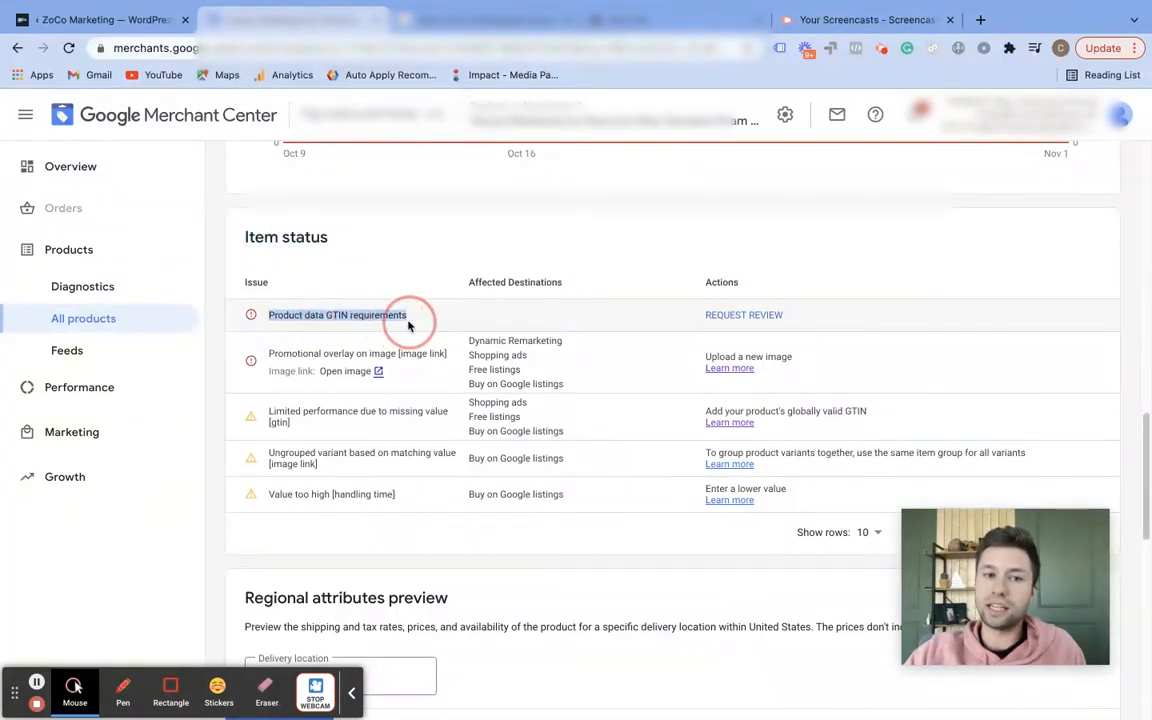
{"action": "mouse_move", "coordinate": [644, 333]}
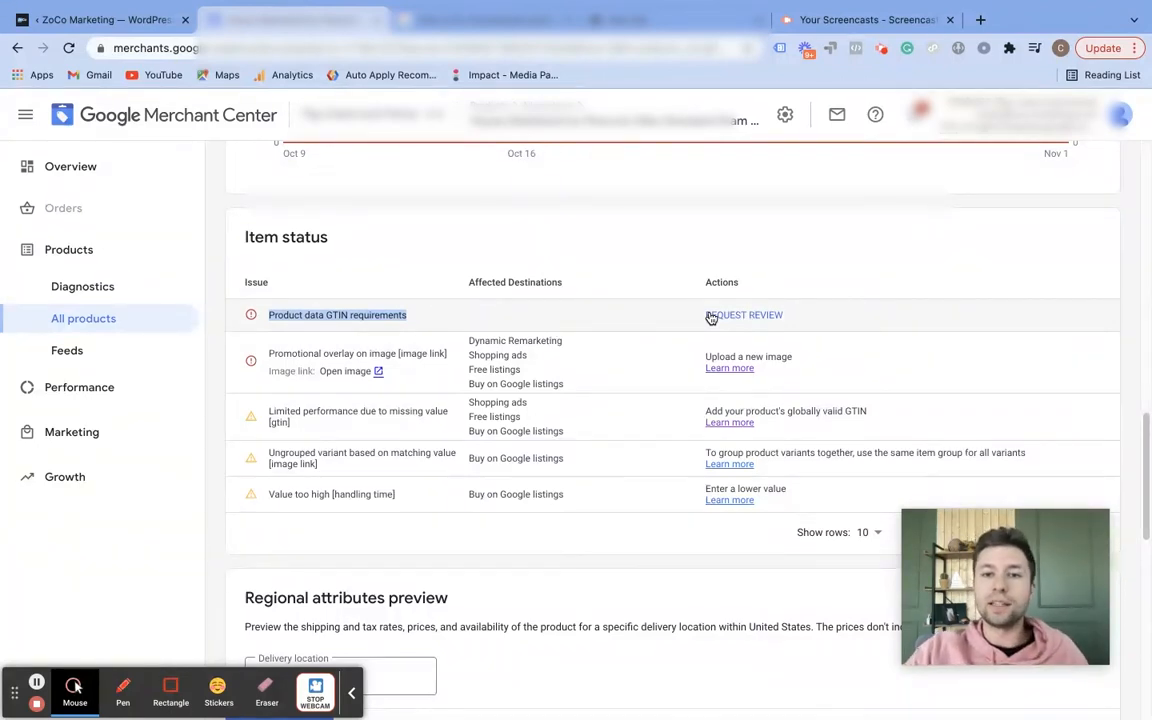
{"action": "mouse_move", "coordinate": [740, 328]}
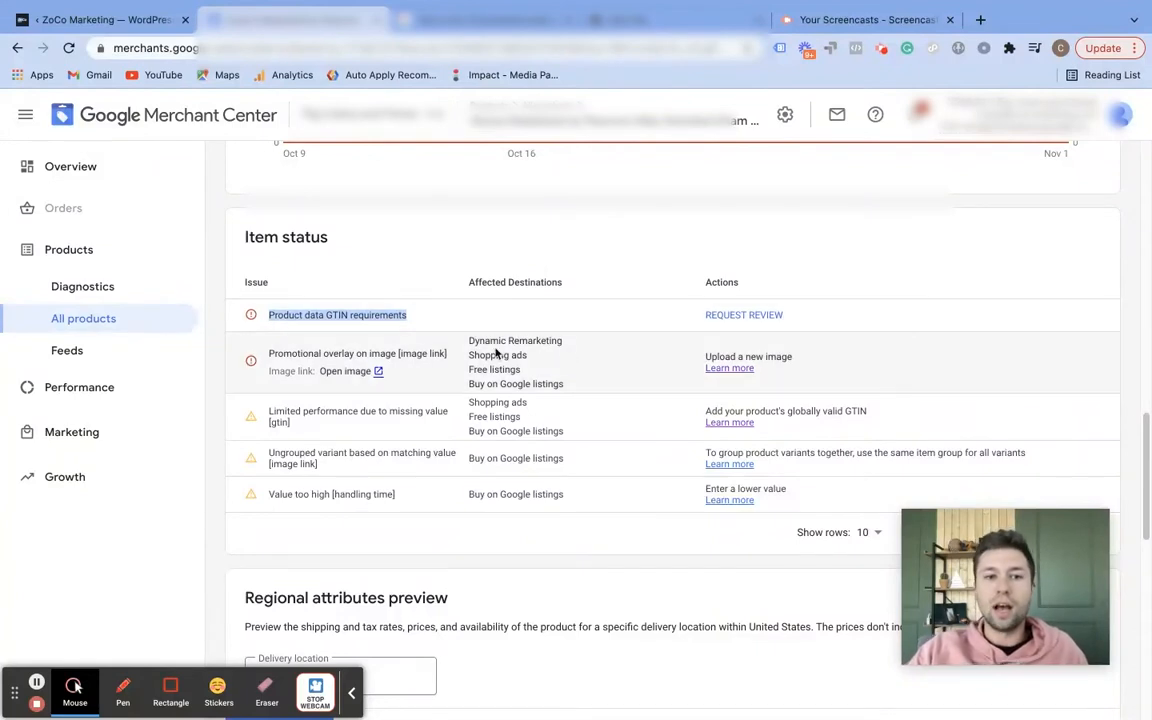
{"action": "left_click", "coordinate": [290, 355]}
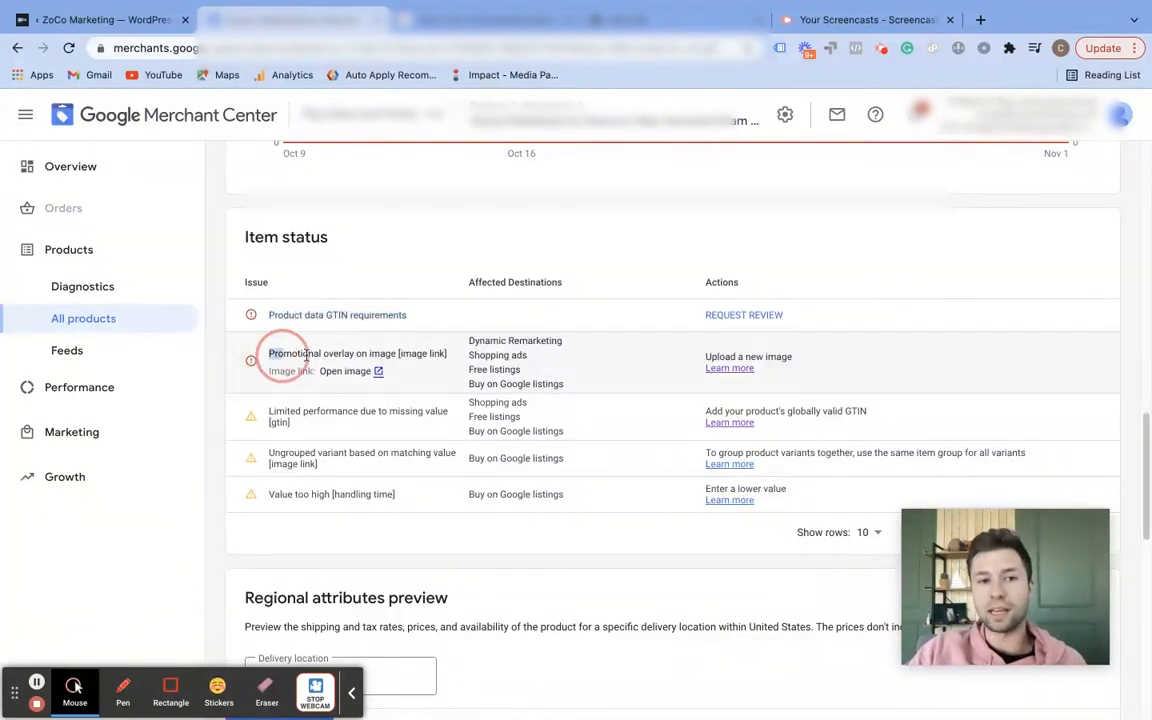
{"action": "double_click", "coordinate": [357, 353]}
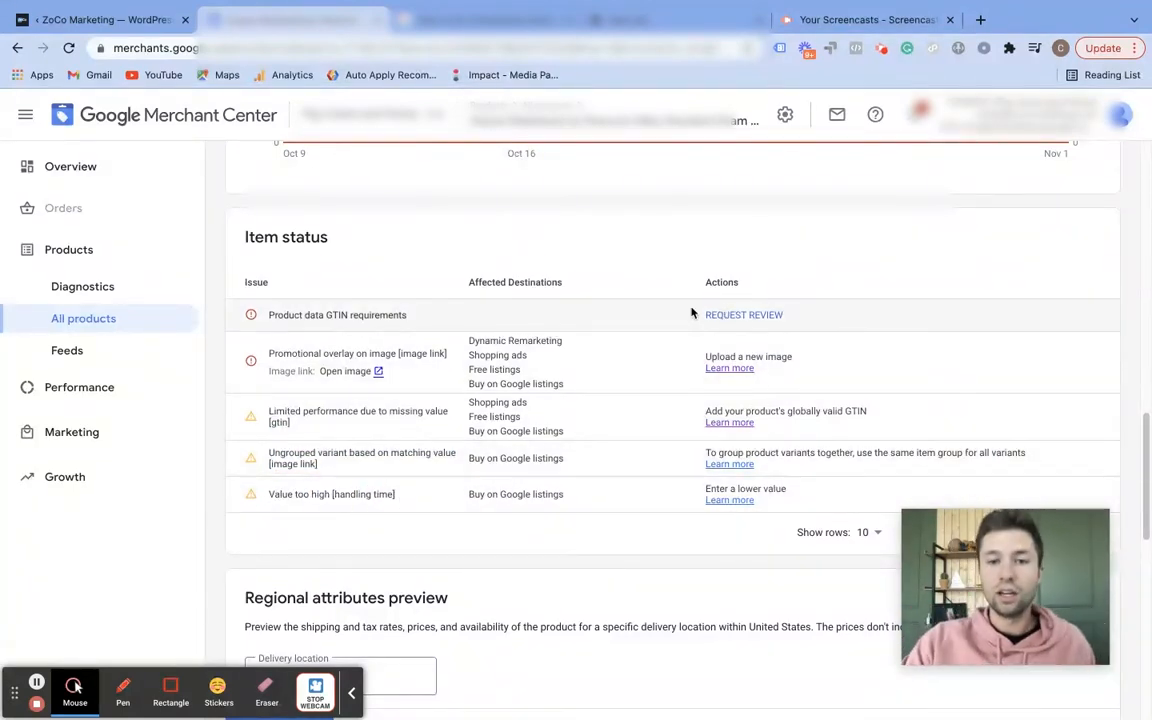
{"action": "mouse_move", "coordinate": [376, 513]}
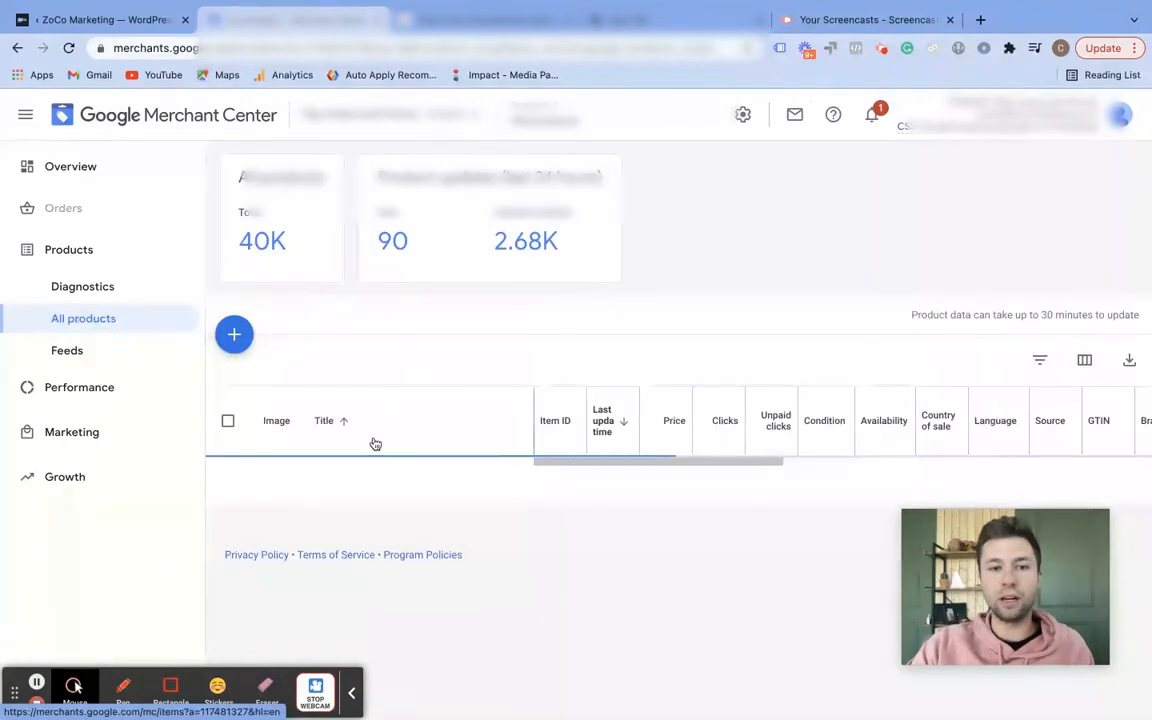
From Products > Diagnostics, show the 'Violation of Shopping ads policy' examples, four table-linen items.
{"action": "left_click", "coordinate": [83, 286]}
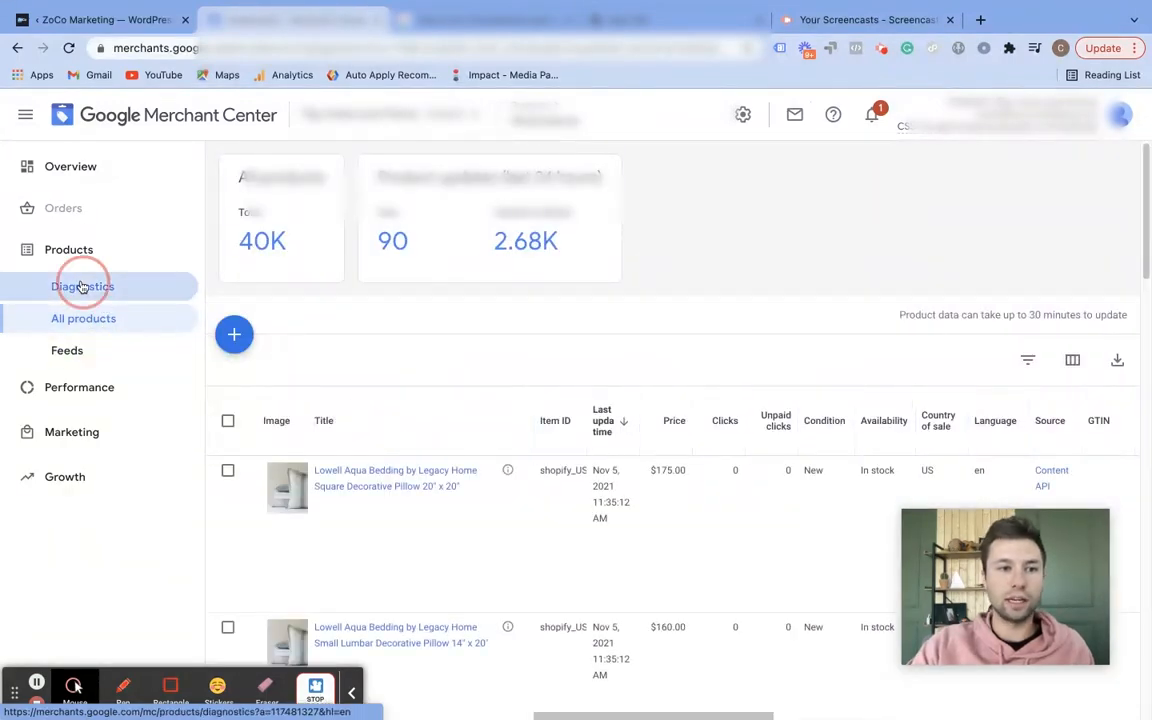
{"action": "left_click", "coordinate": [83, 286]}
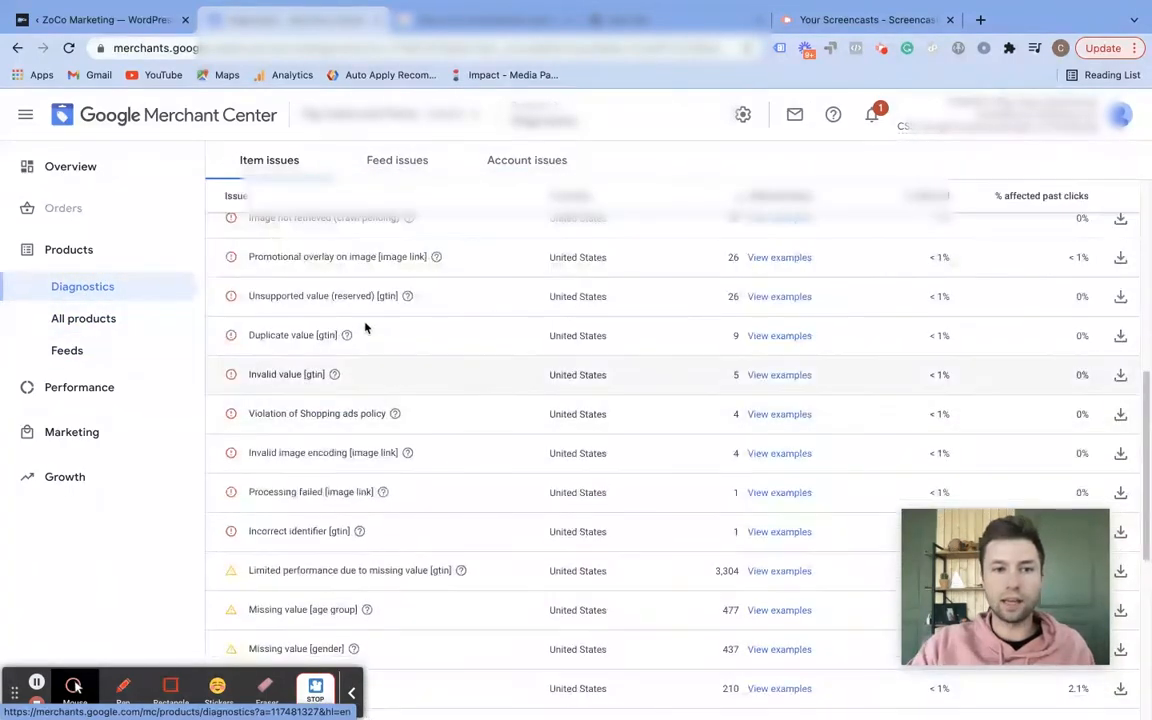
{"action": "scroll", "scroll_direction": "down", "scroll_amount": 3}
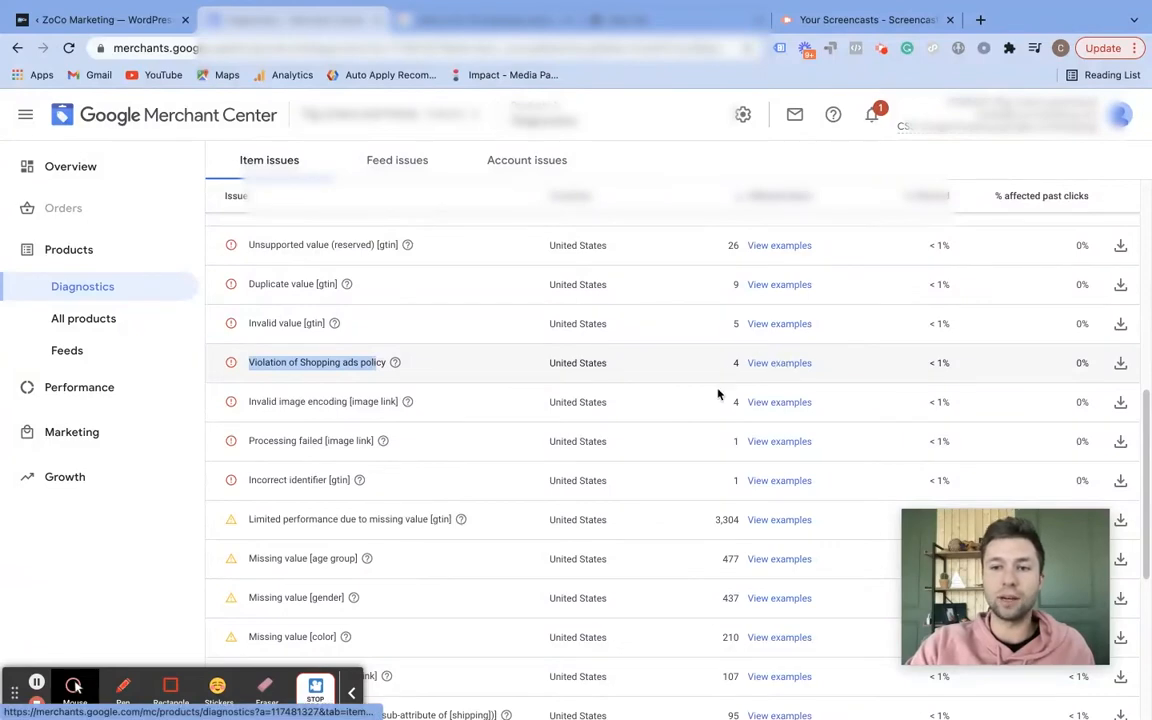
{"action": "left_click", "coordinate": [779, 362]}
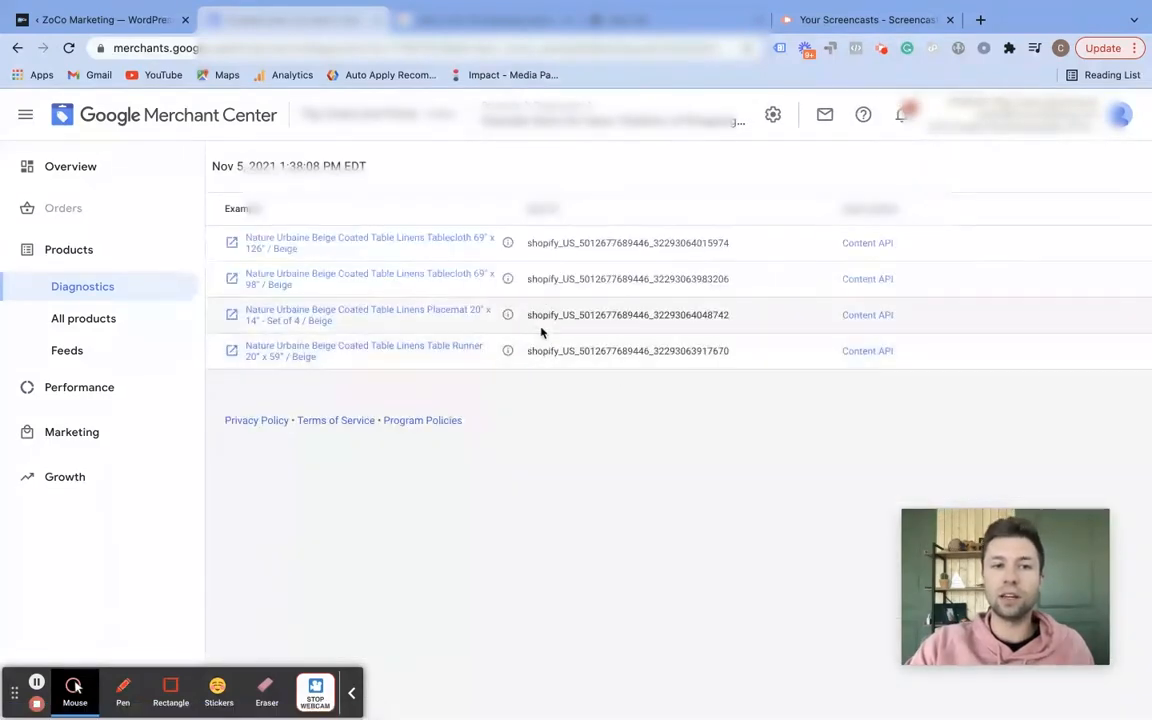
Open the beige 69" x 126" tablecloth and scroll to its Item status table.
{"action": "left_click", "coordinate": [368, 242]}
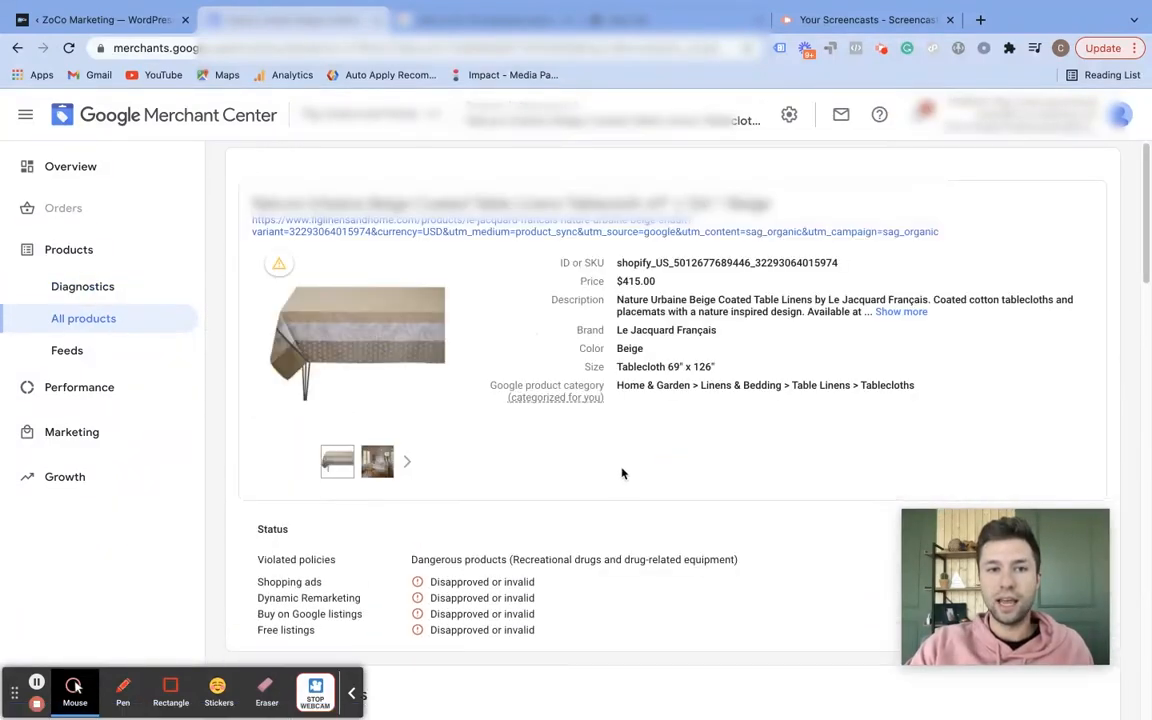
{"action": "scroll", "scroll_direction": "down", "scroll_amount": 3}
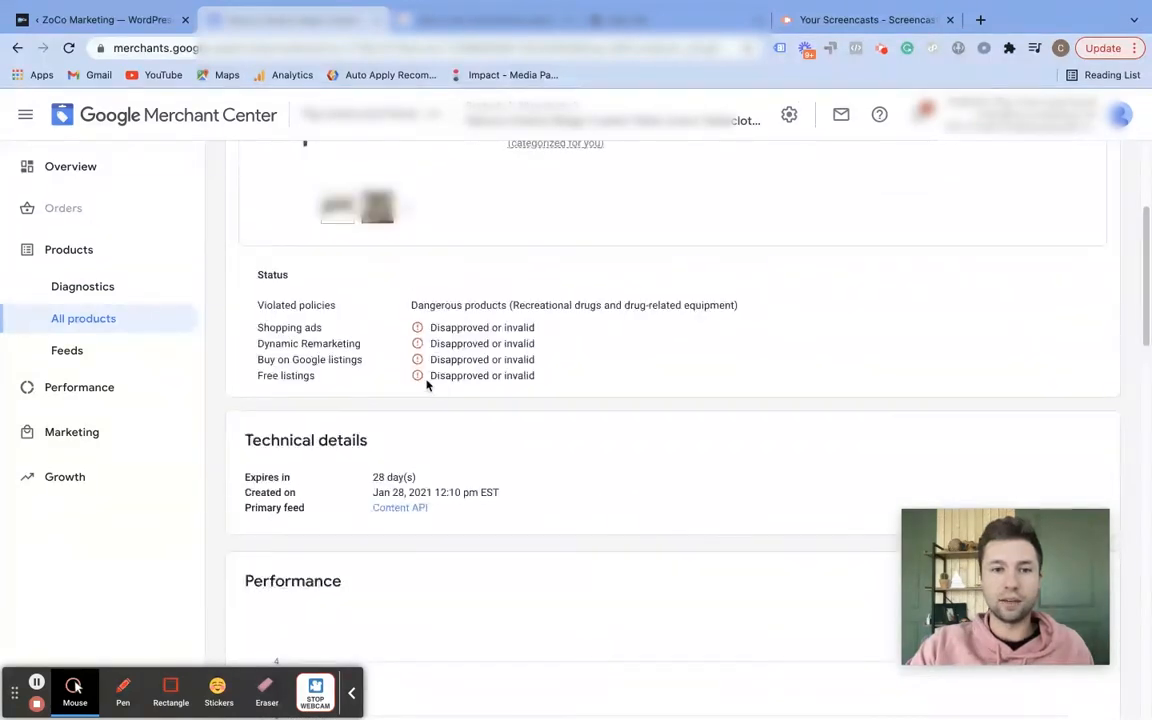
{"action": "scroll", "scroll_direction": "down", "scroll_amount": 3}
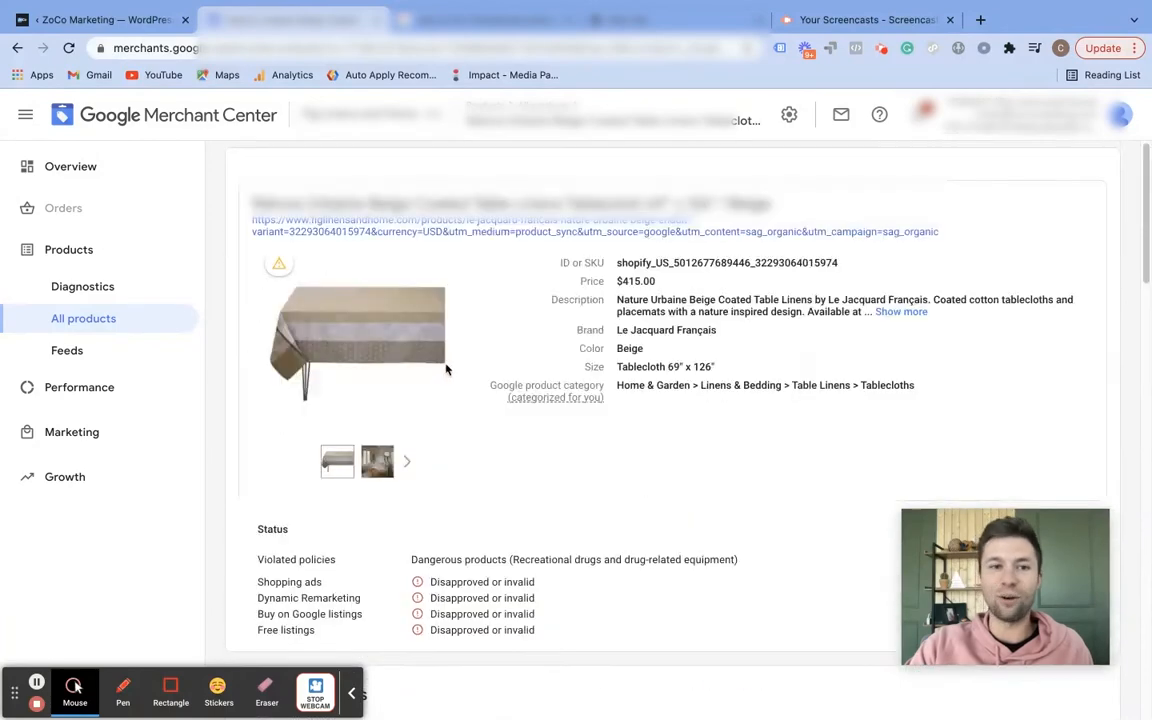
{"action": "scroll", "scroll_direction": "down", "scroll_amount": 3}
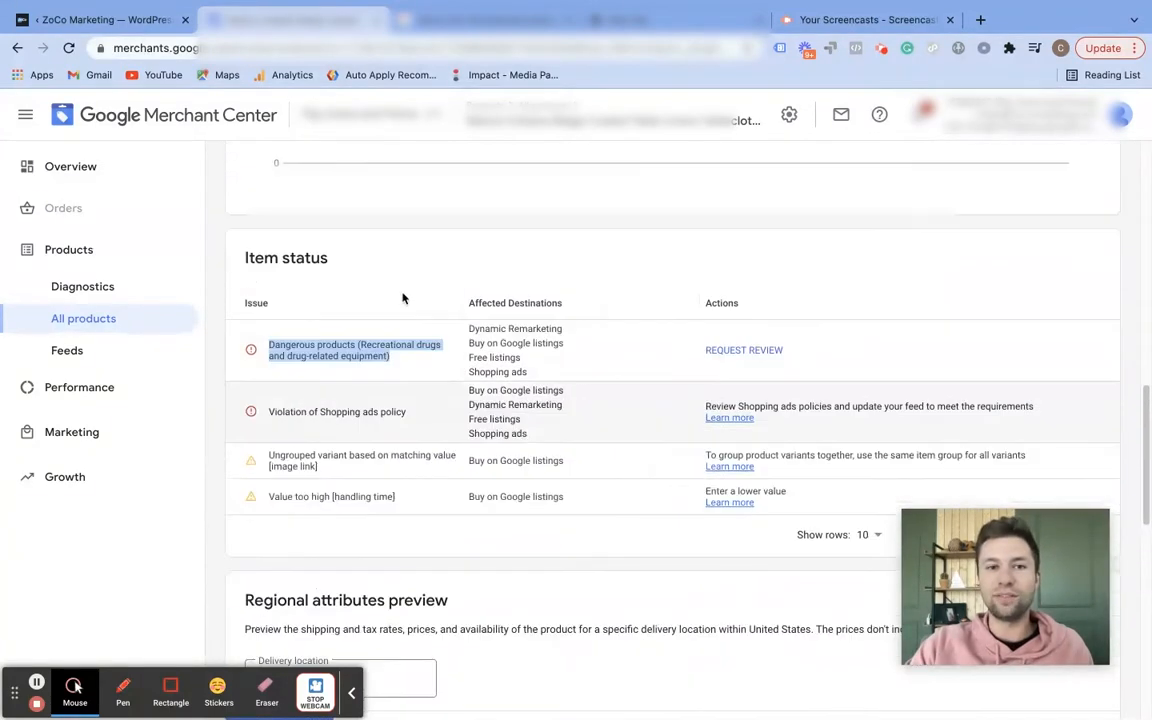
Request manual review of the dangerous products disapproval, confirming the item complies with policies.
{"action": "left_click", "coordinate": [744, 350]}
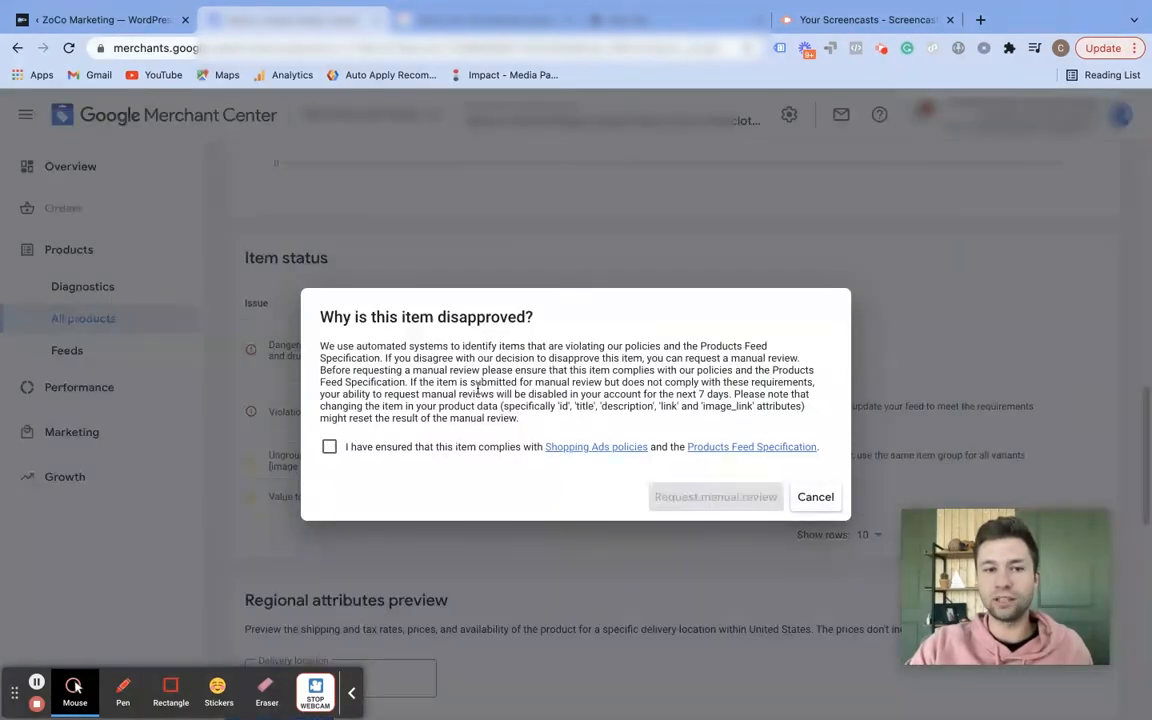
{"action": "left_click", "coordinate": [330, 446]}
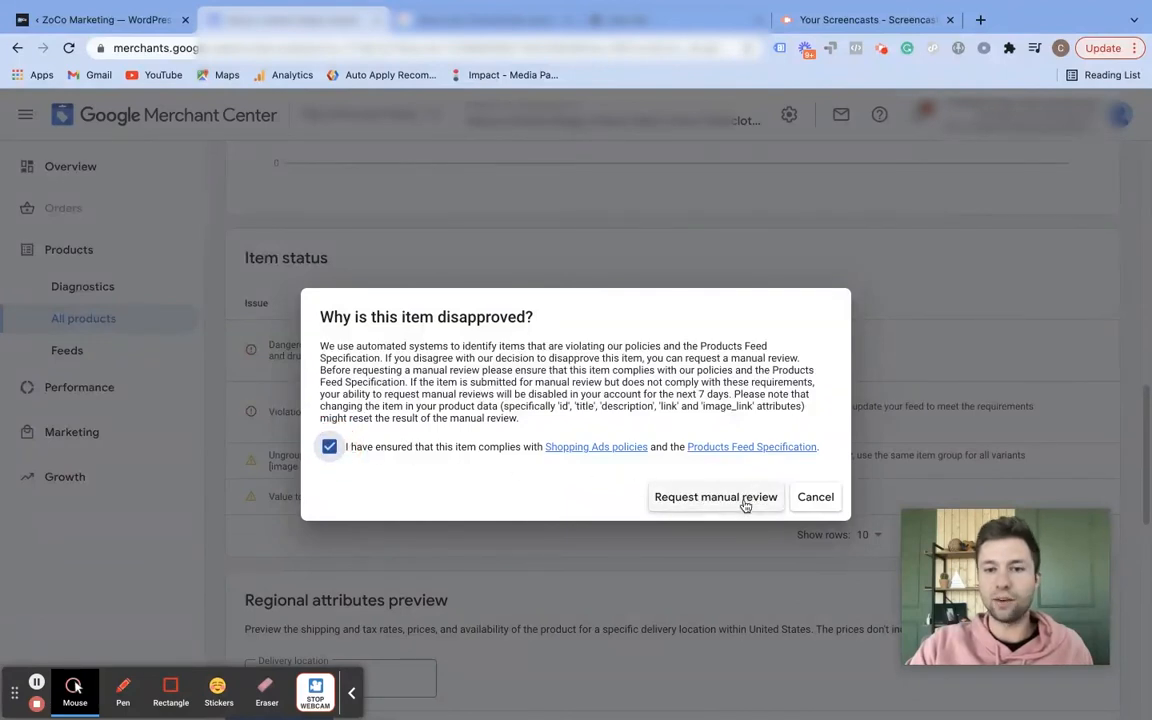
{"action": "left_click", "coordinate": [715, 497]}
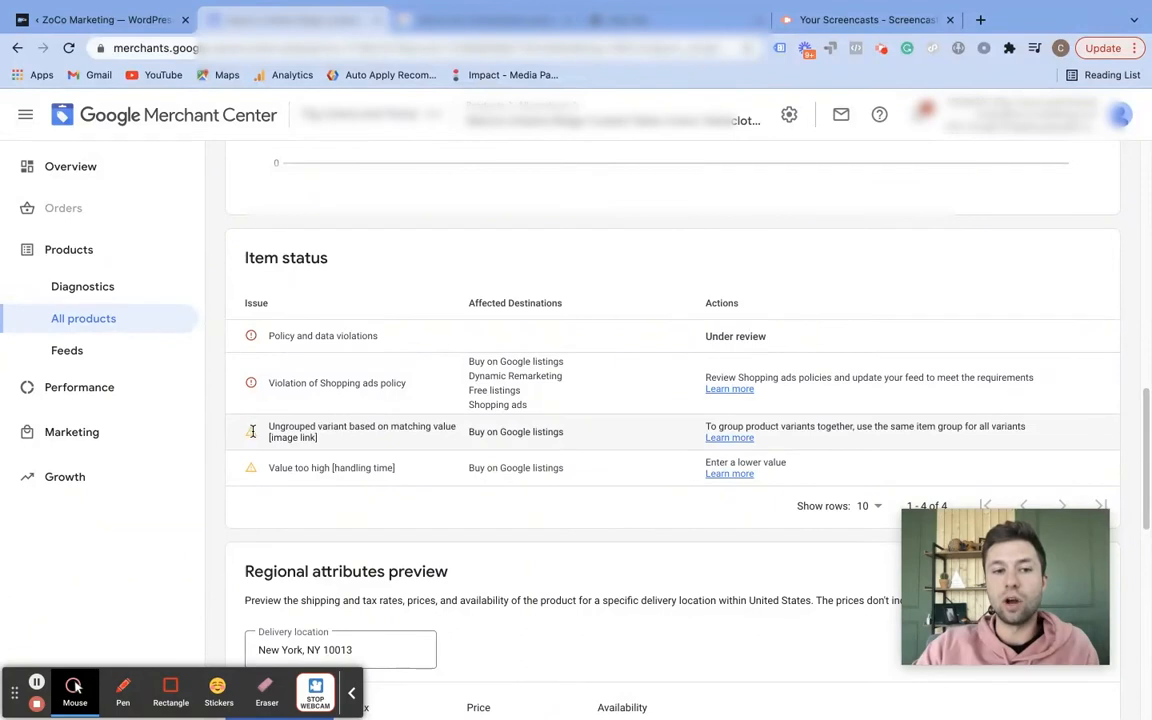
{"action": "mouse_move", "coordinate": [251, 432]}
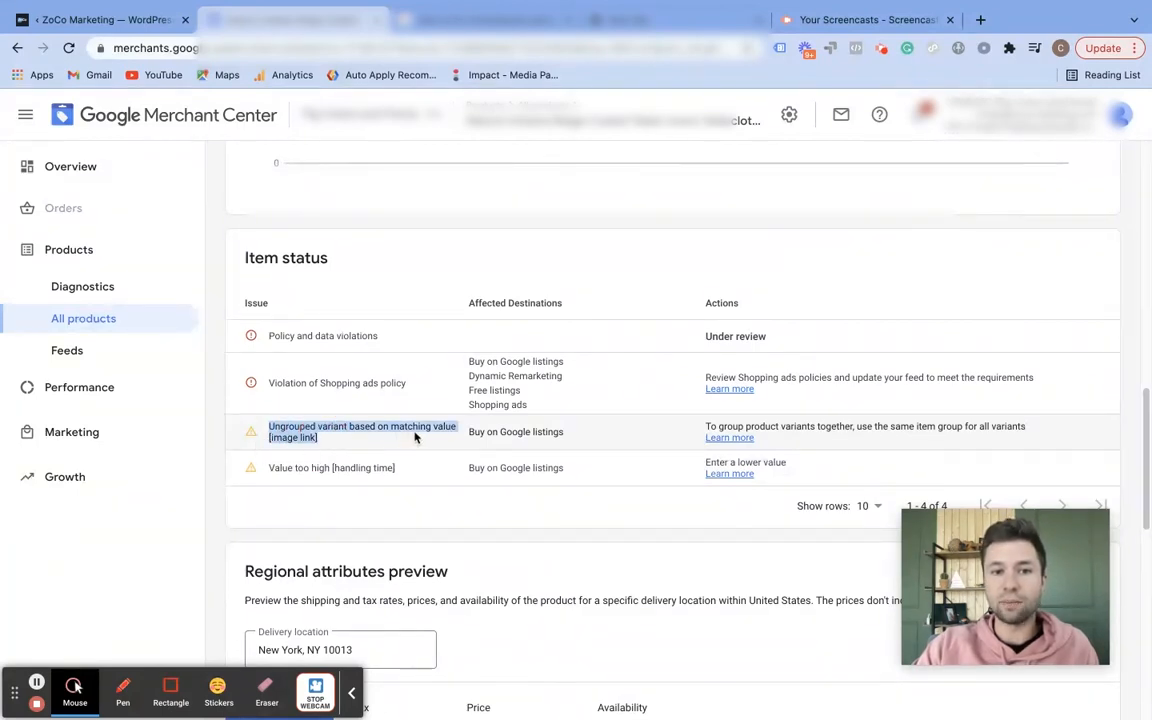
{"action": "mouse_move", "coordinate": [729, 437]}
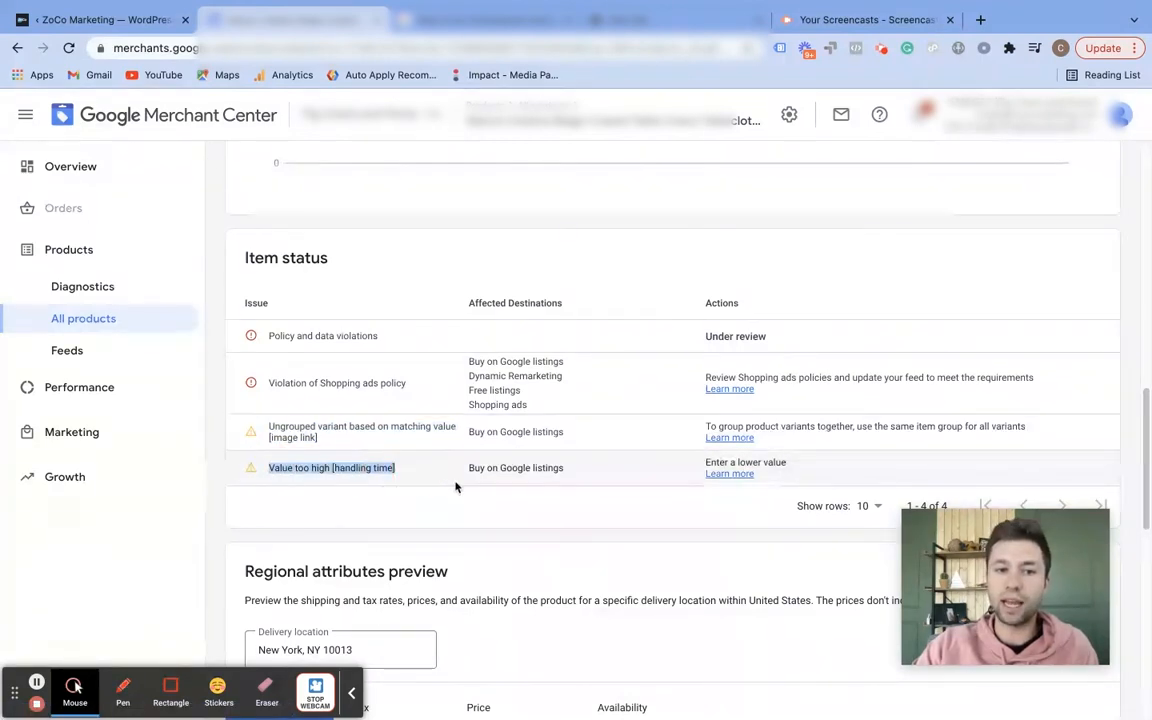
{"action": "mouse_move", "coordinate": [730, 473]}
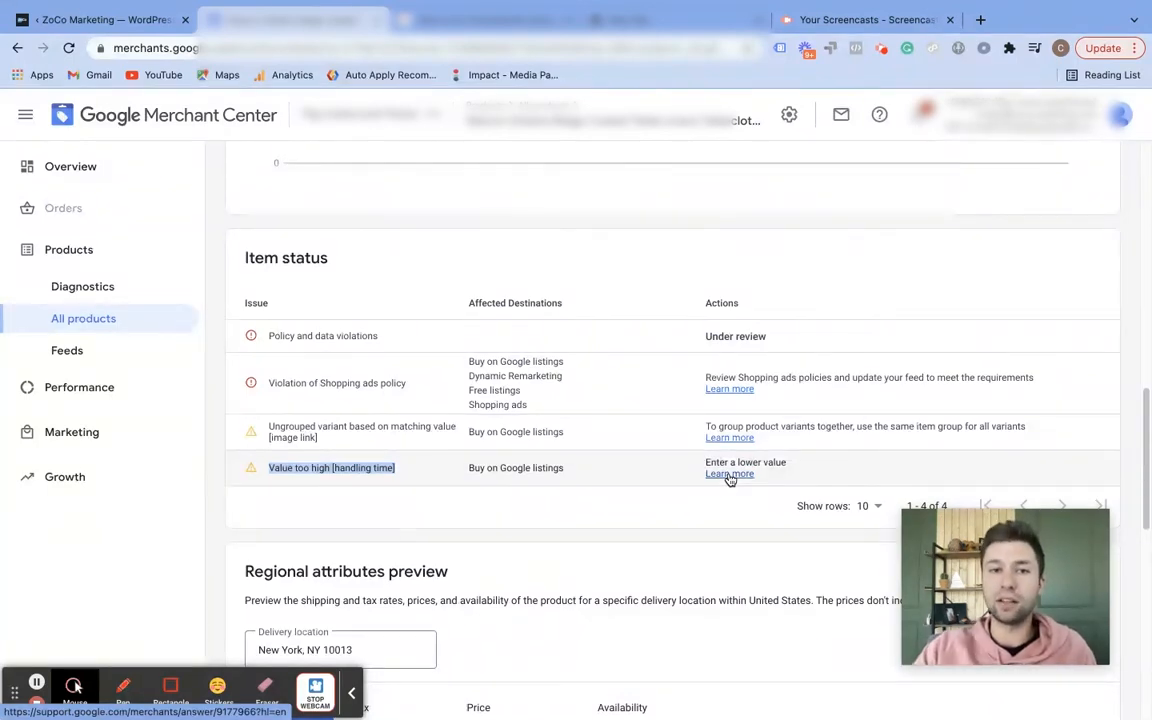
{"action": "mouse_move", "coordinate": [609, 491]}
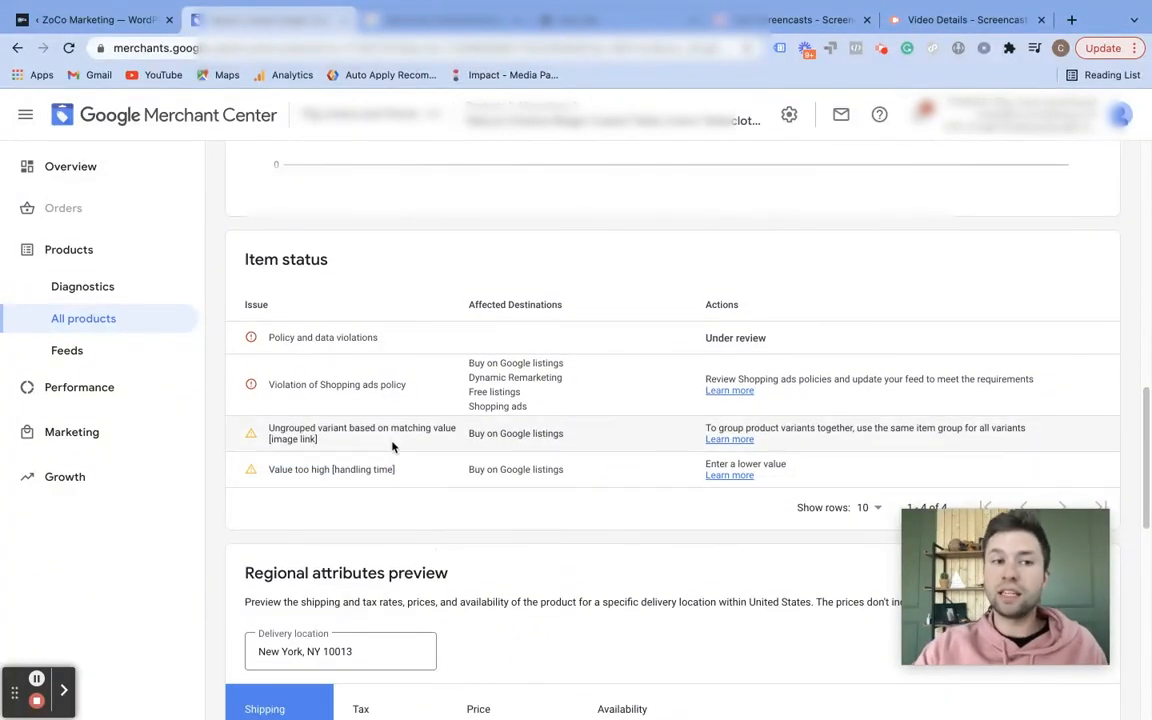
Scroll through the Diagnostics item issues, then go to the account Overview charts.
{"action": "left_click", "coordinate": [82, 286]}
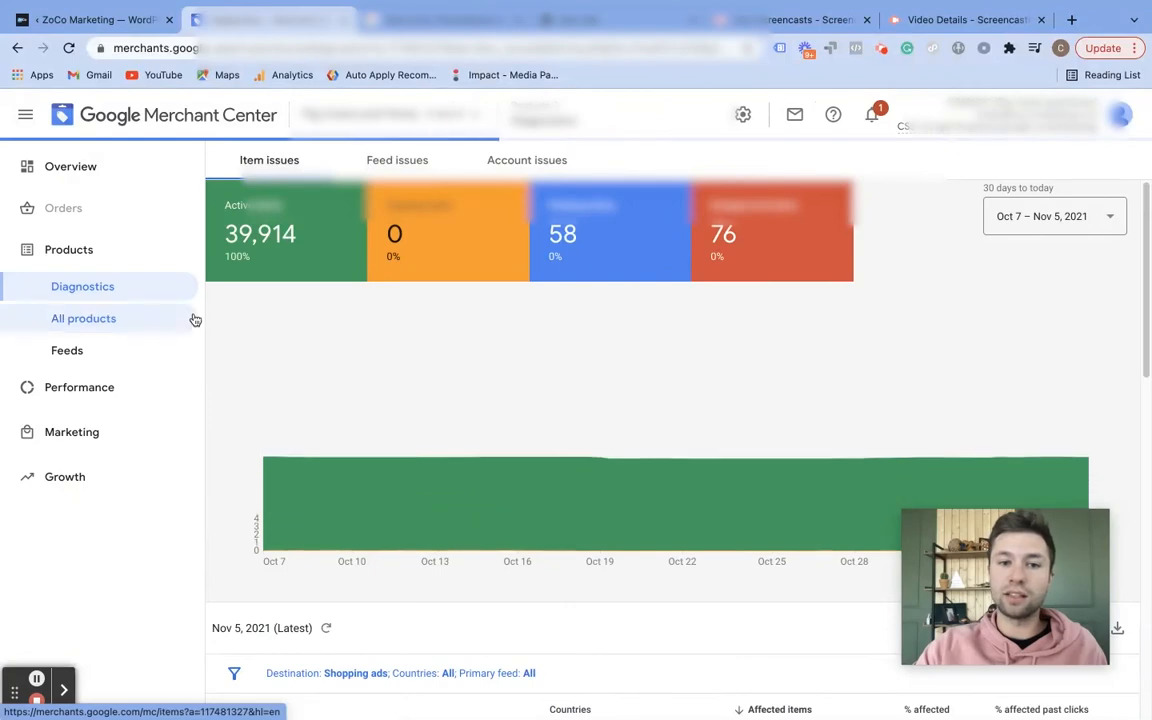
{"action": "scroll", "scroll_direction": "down", "scroll_amount": 3}
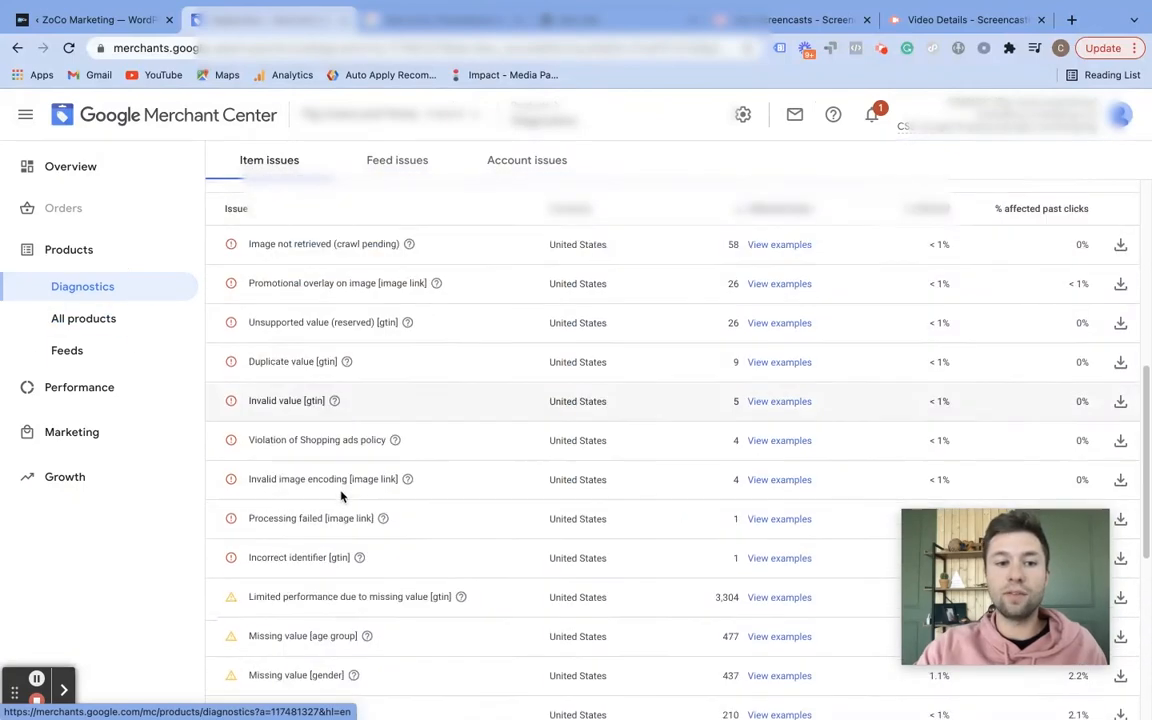
{"action": "scroll", "scroll_direction": "down", "scroll_amount": 3}
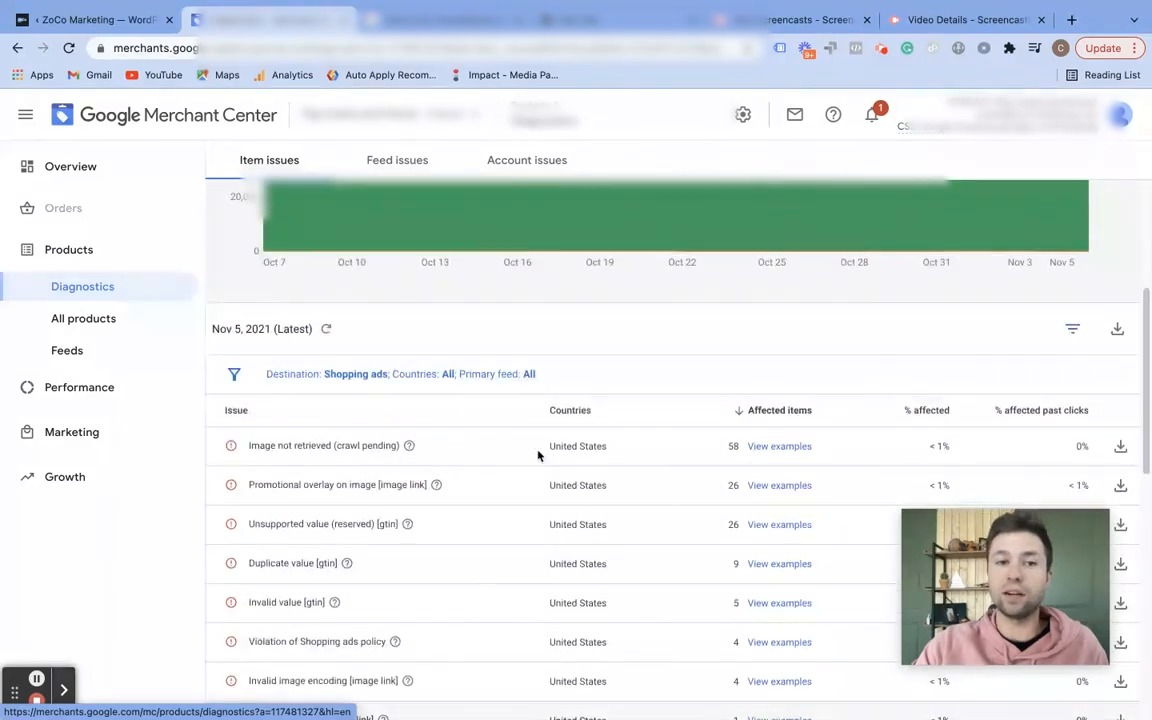
{"action": "left_click", "coordinate": [70, 166]}
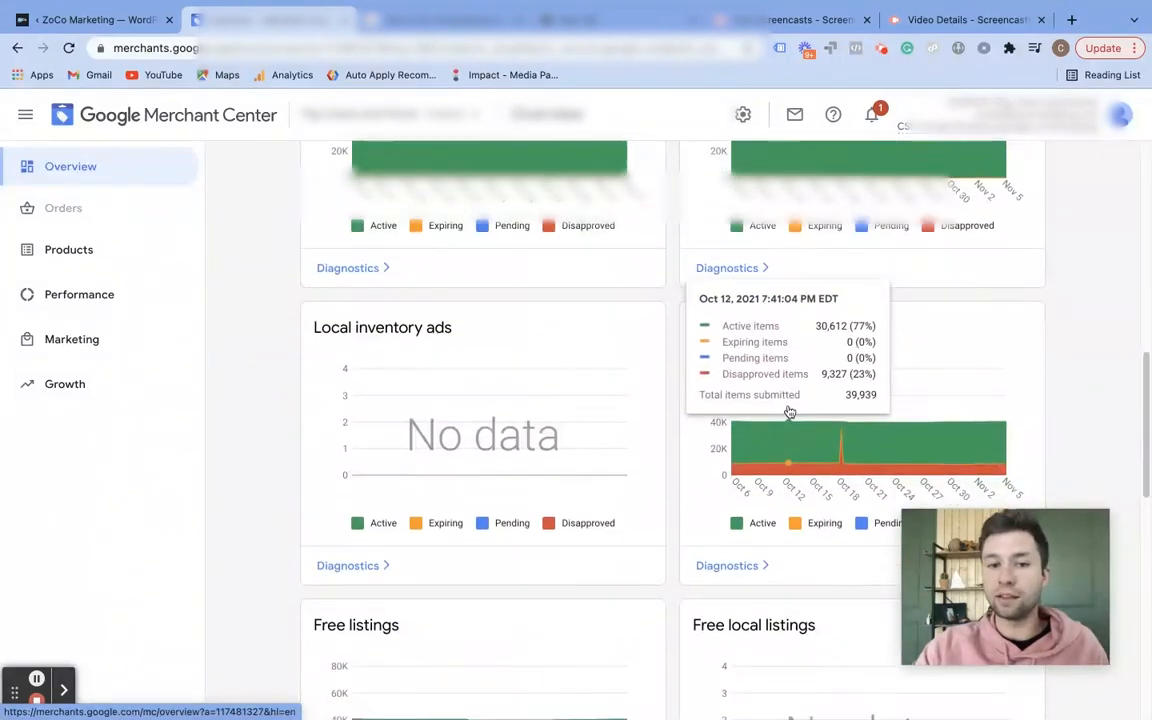
{"action": "scroll", "scroll_direction": "down", "scroll_amount": 3}
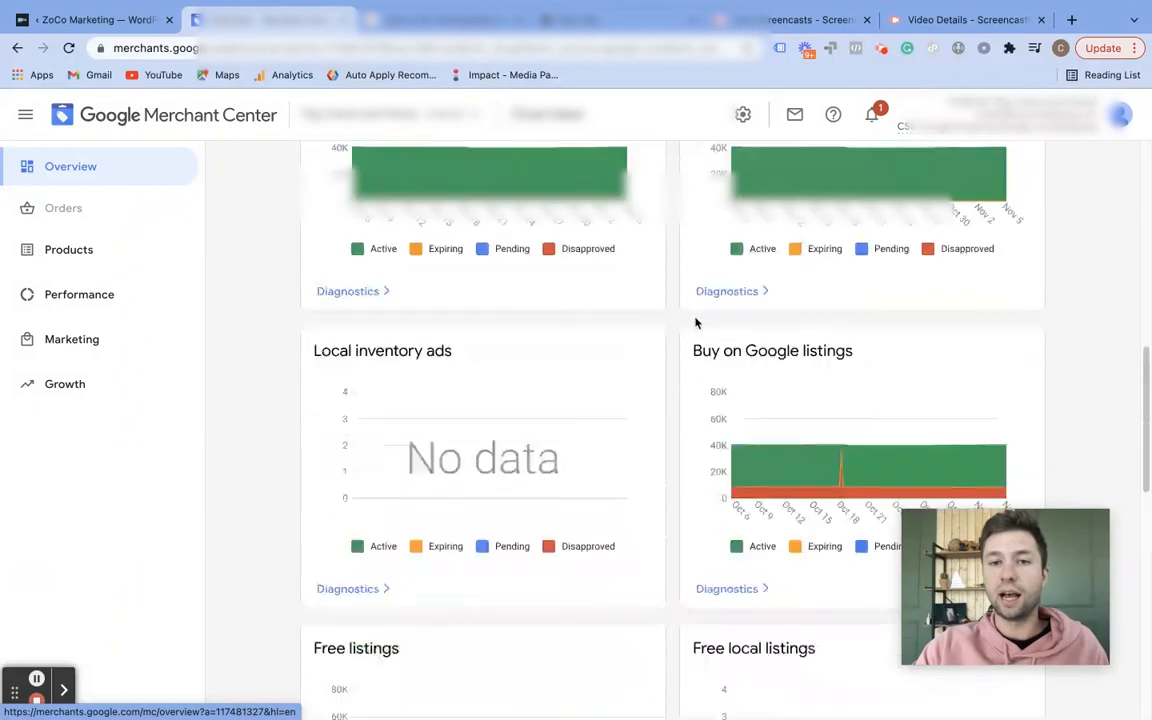
{"action": "scroll", "scroll_direction": "down", "scroll_amount": 3}
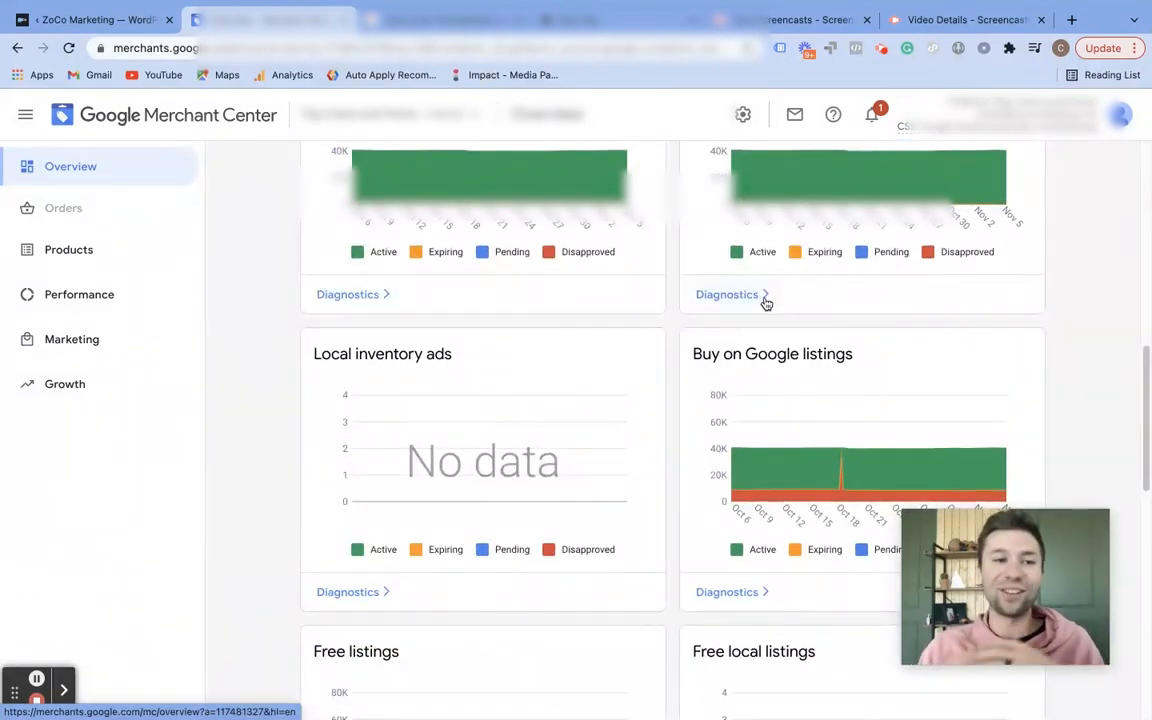